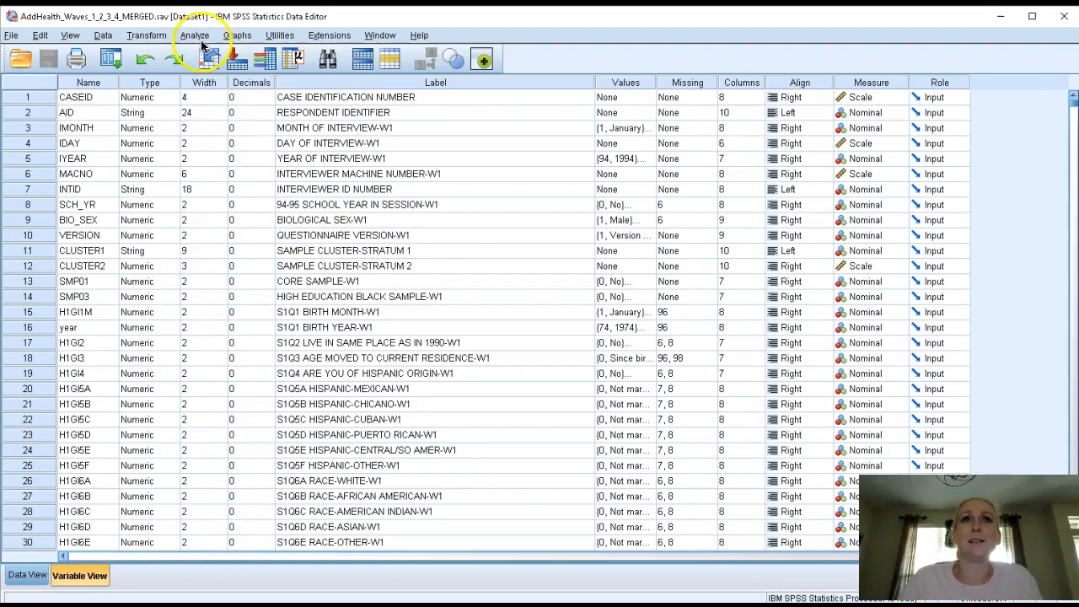
Step: Start a Crosstabs analysis from Analyze > Descriptive Statistics for BIO_SEX by H1JO10
left_click(195, 35)
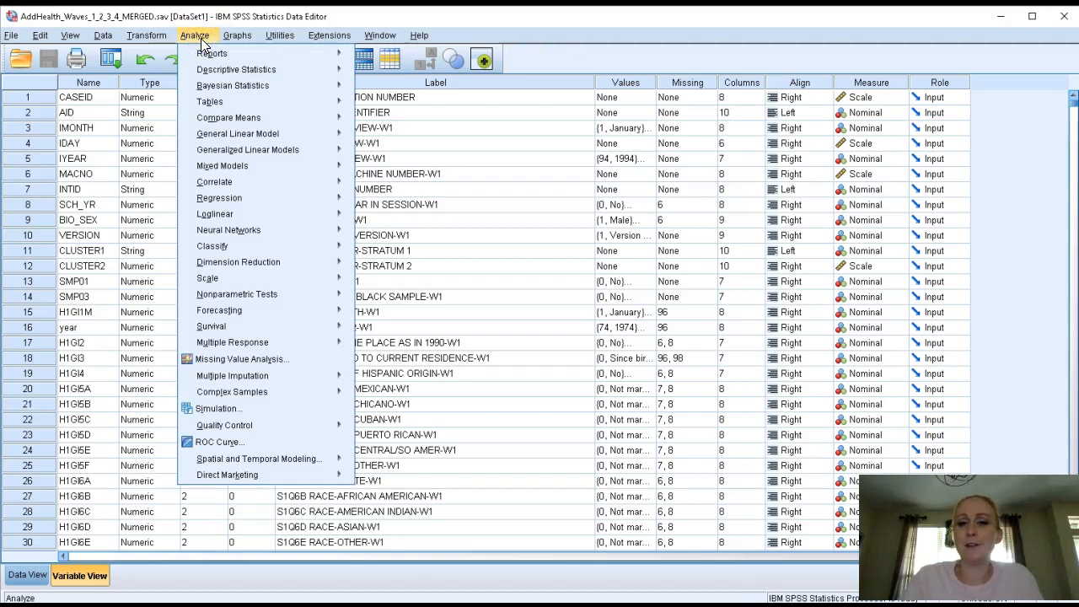
left_click(236, 69)
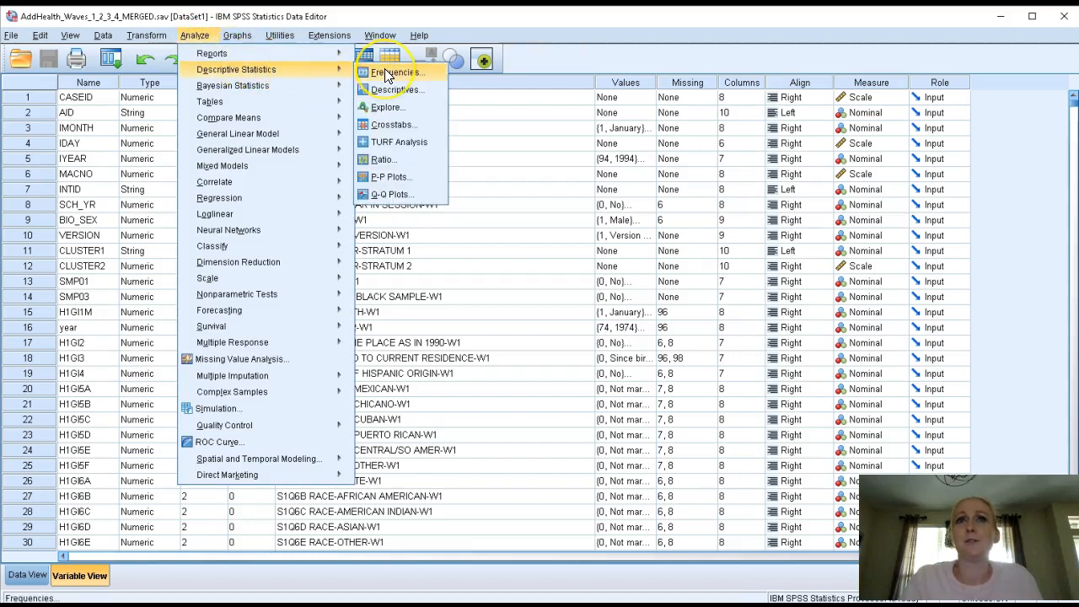
mouse_move(398, 142)
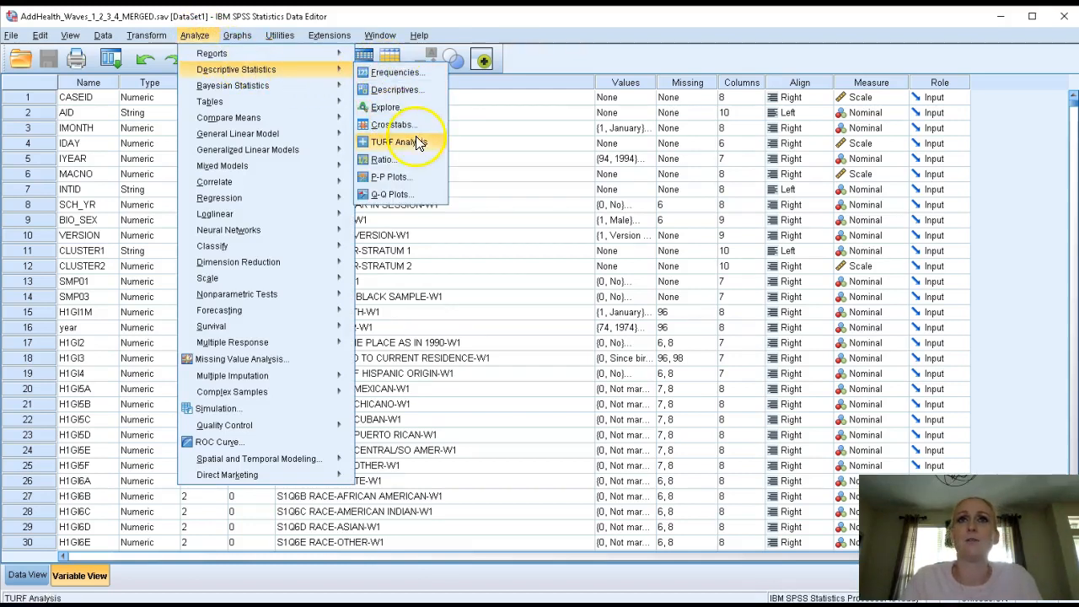
left_click(393, 124)
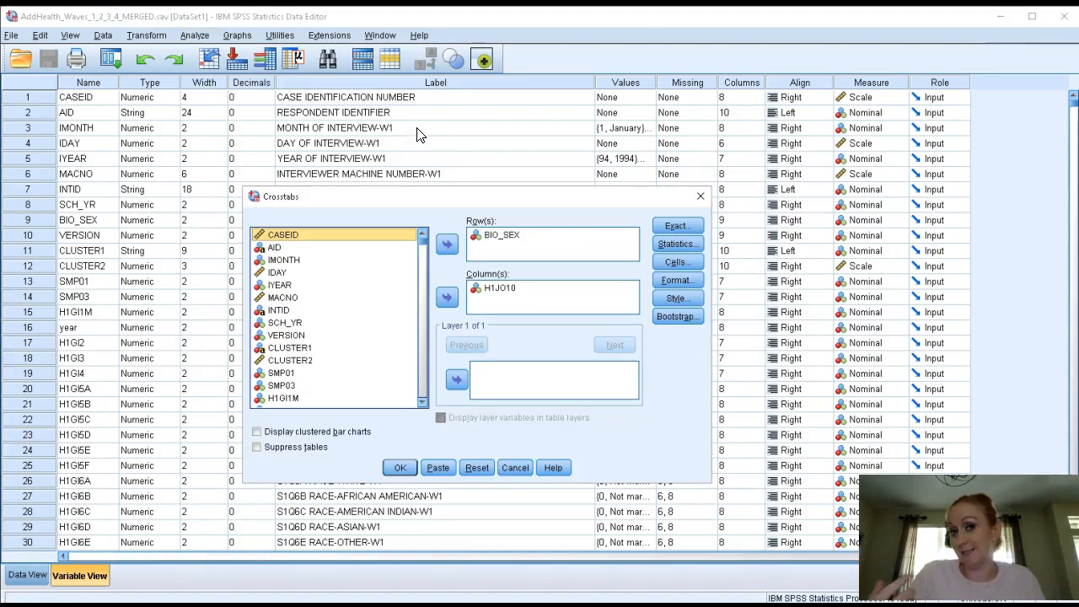
mouse_move(266, 160)
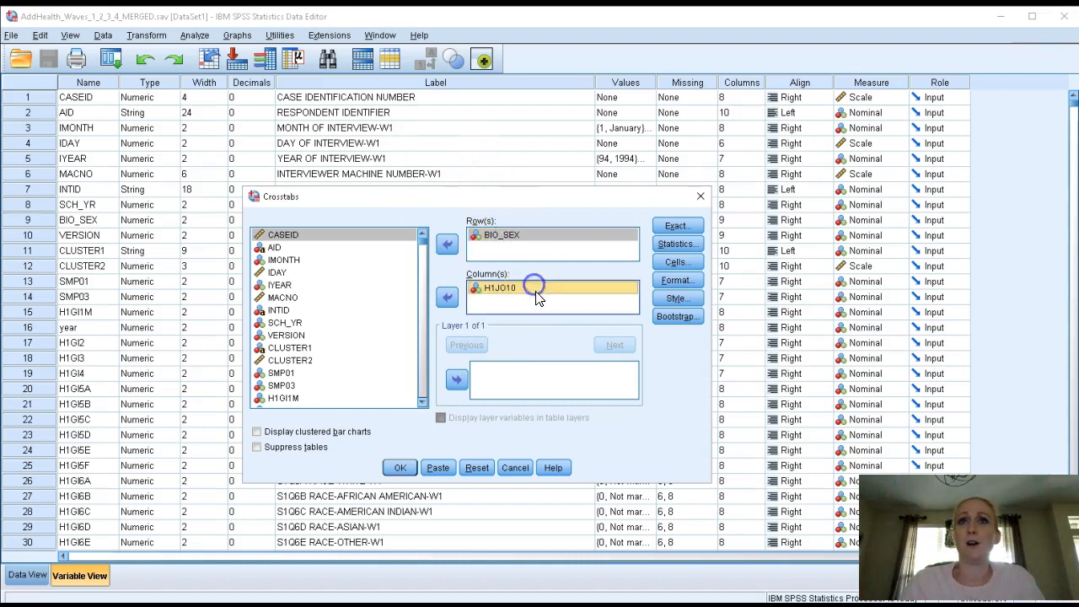
mouse_move(539, 202)
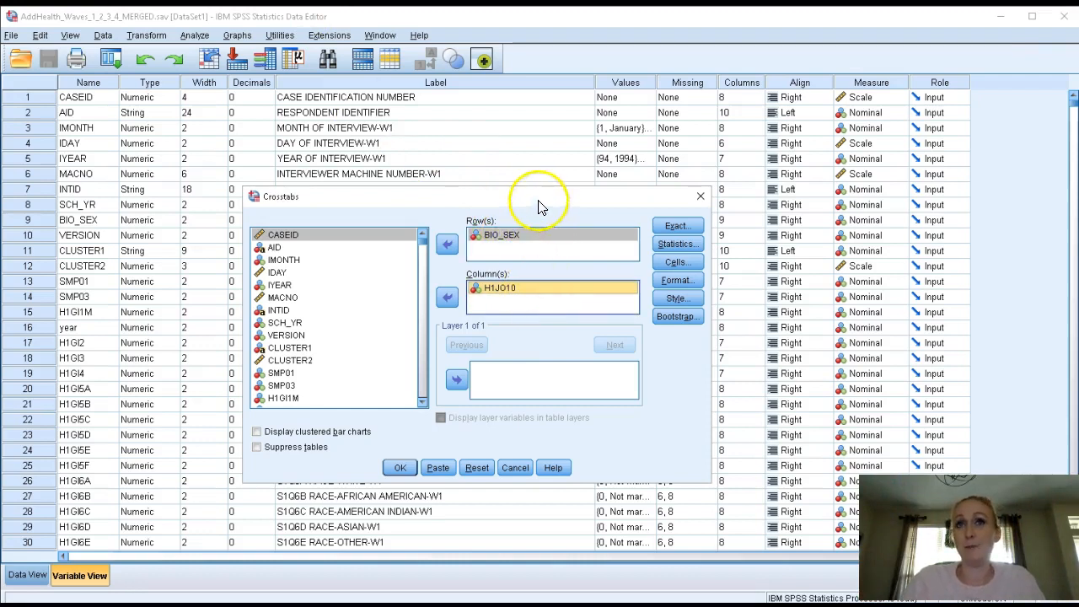
mouse_move(529, 329)
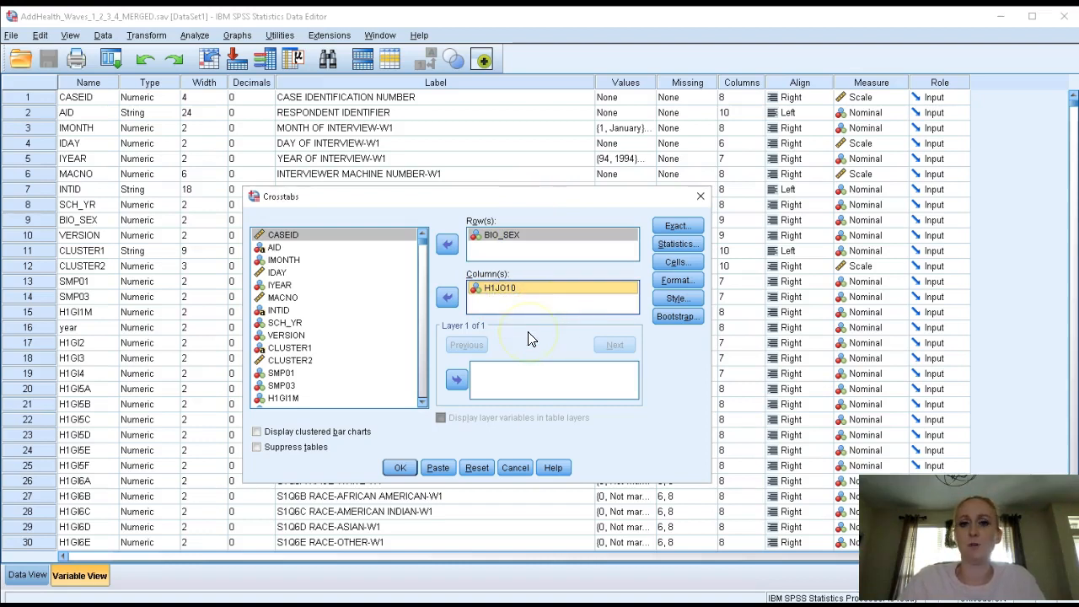
mouse_move(586, 345)
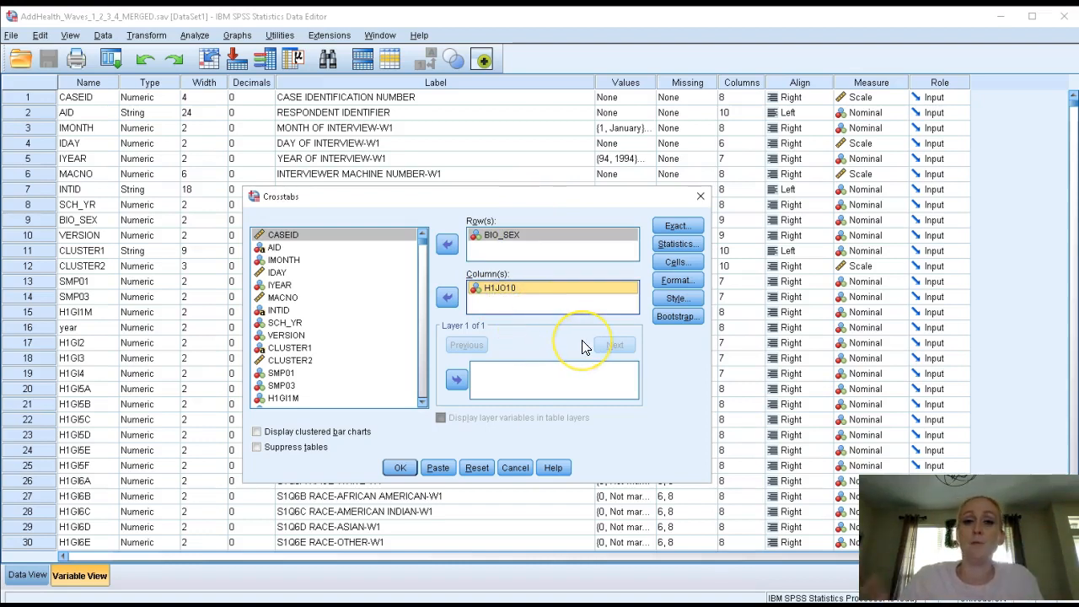
Step: Request the Chi-square statistic in the Crosstabs Statistics options and confirm
left_click(677, 244)
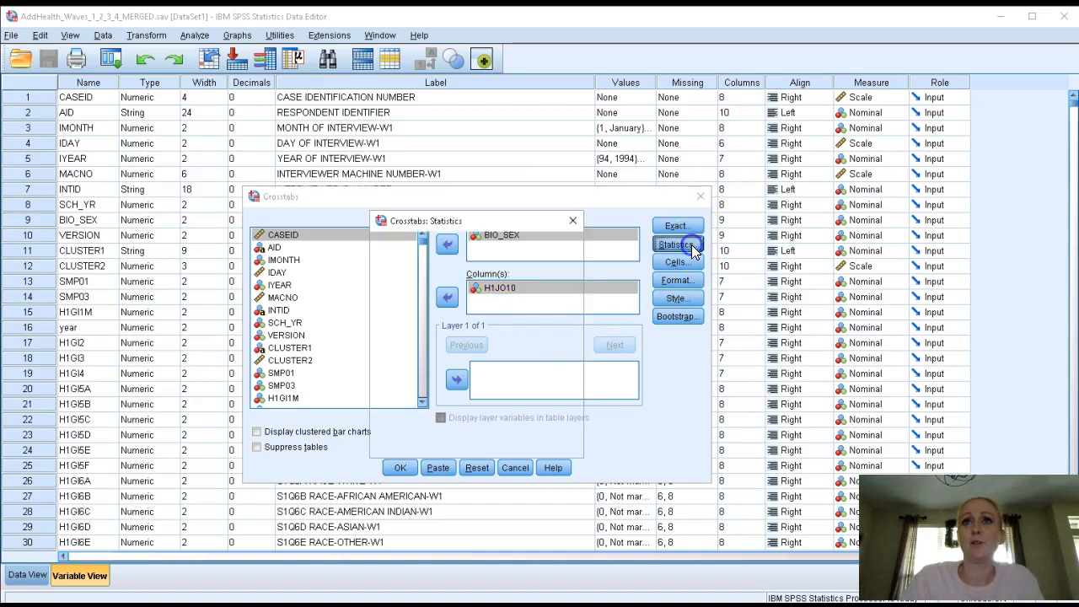
left_click(675, 244)
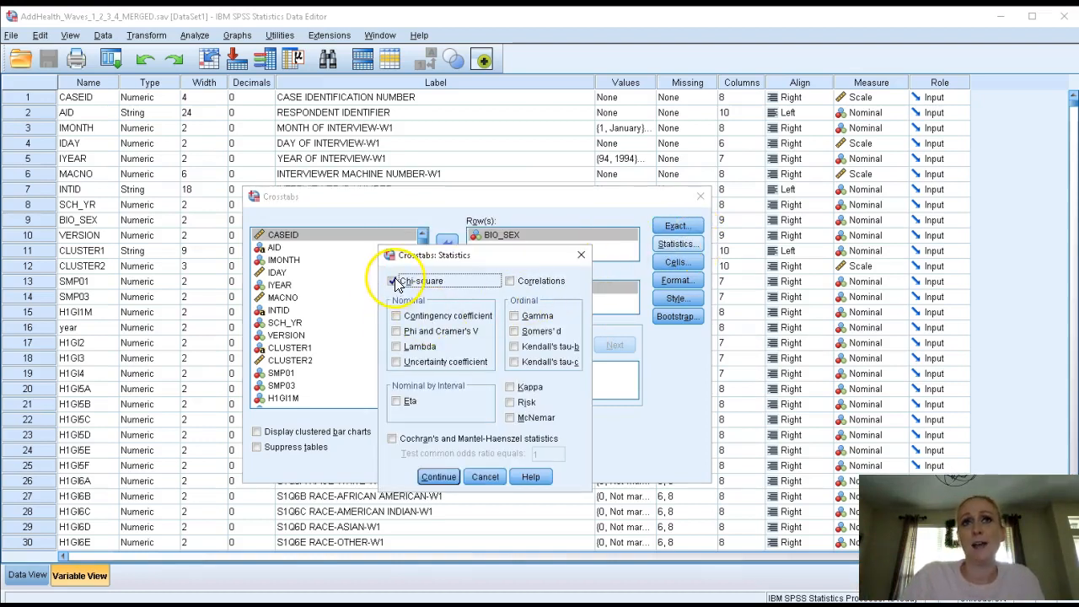
left_click(393, 281)
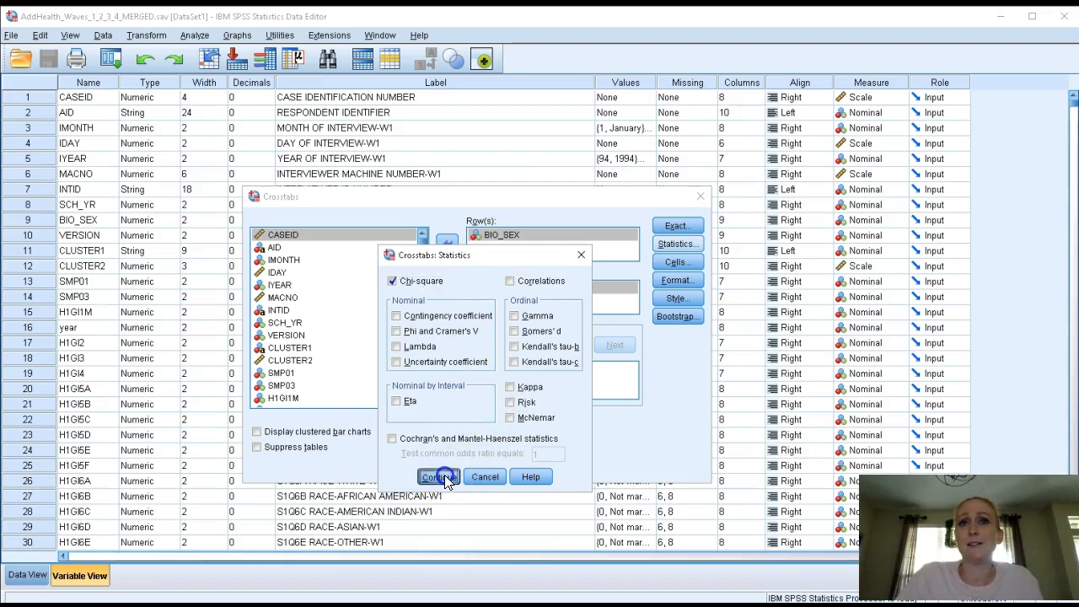
left_click(437, 476)
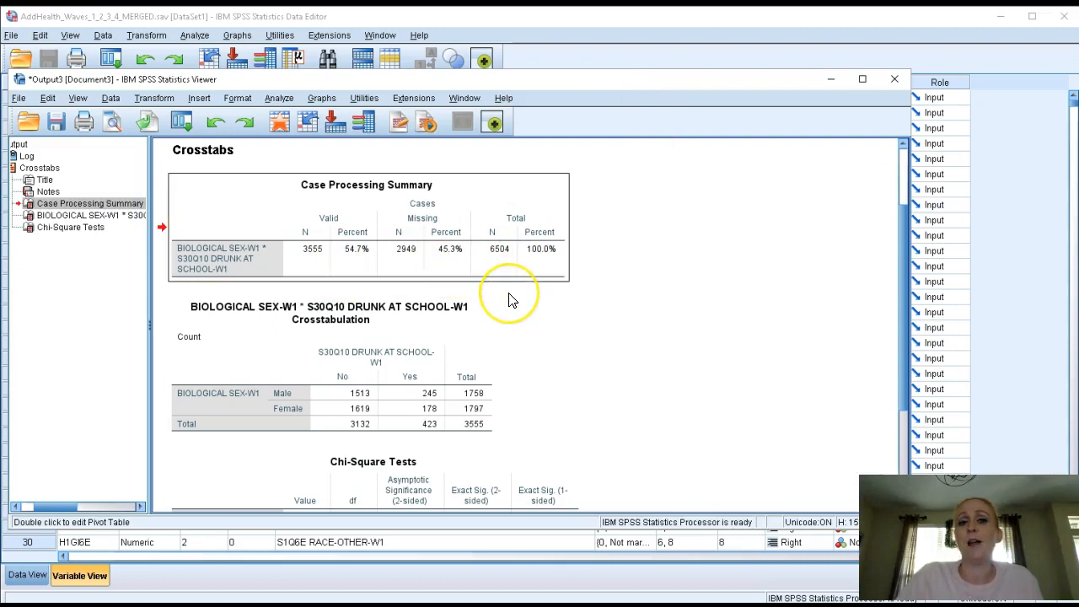
mouse_move(510, 299)
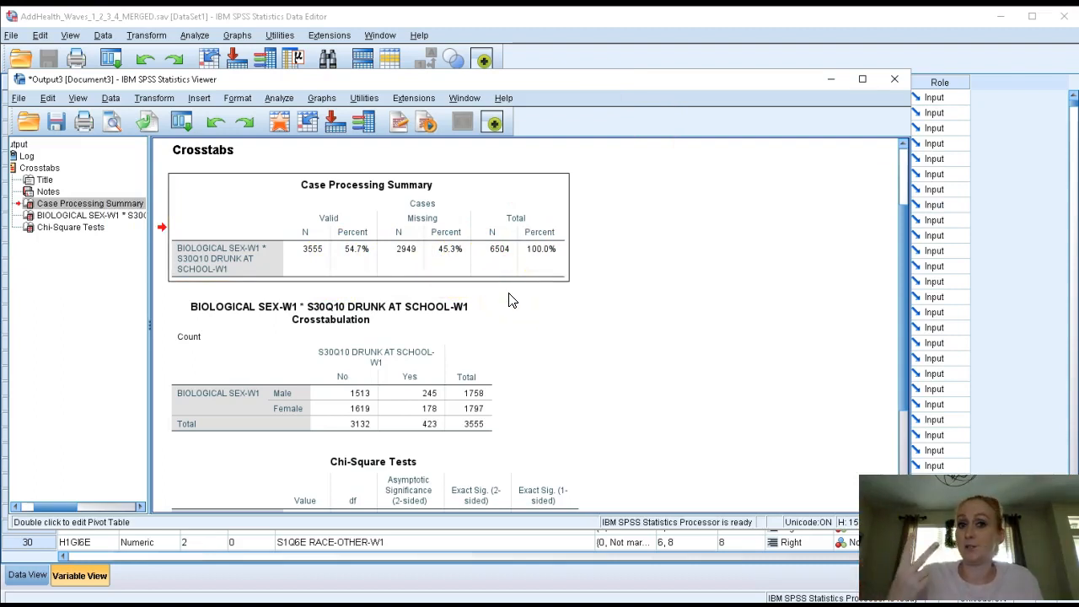
Step: Run the crosstab and review the counts and Chi-Square Tests table (Pearson 13.774)
left_click(358, 380)
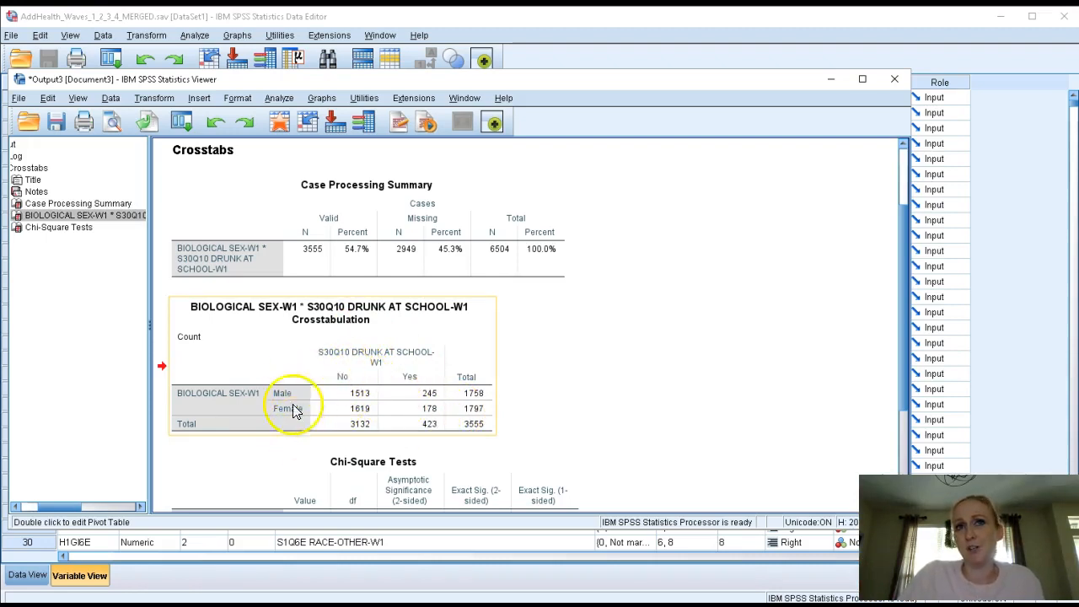
mouse_move(394, 388)
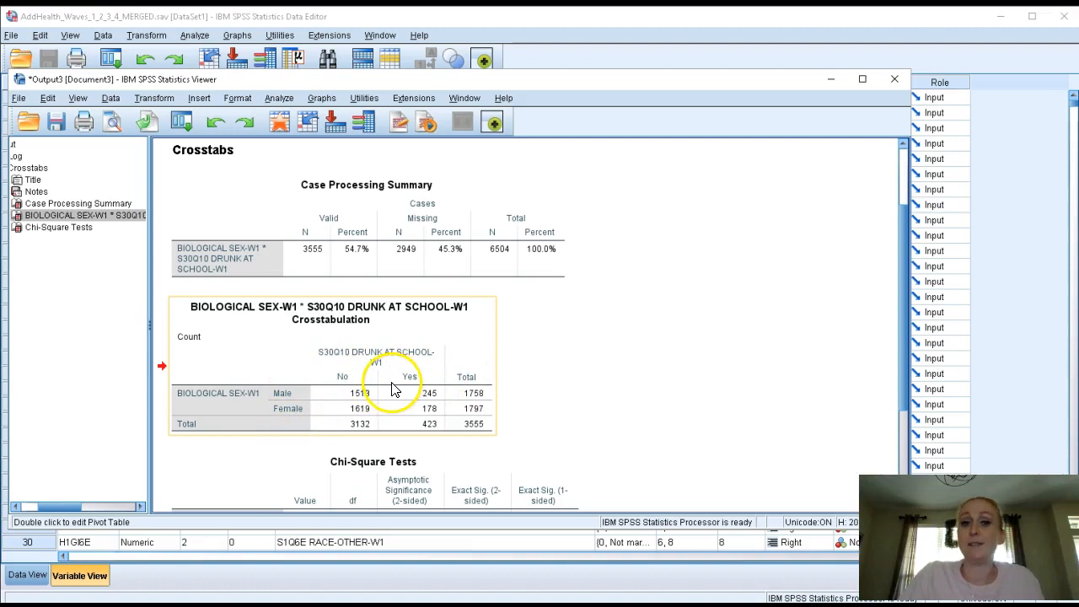
scroll("down", 3)
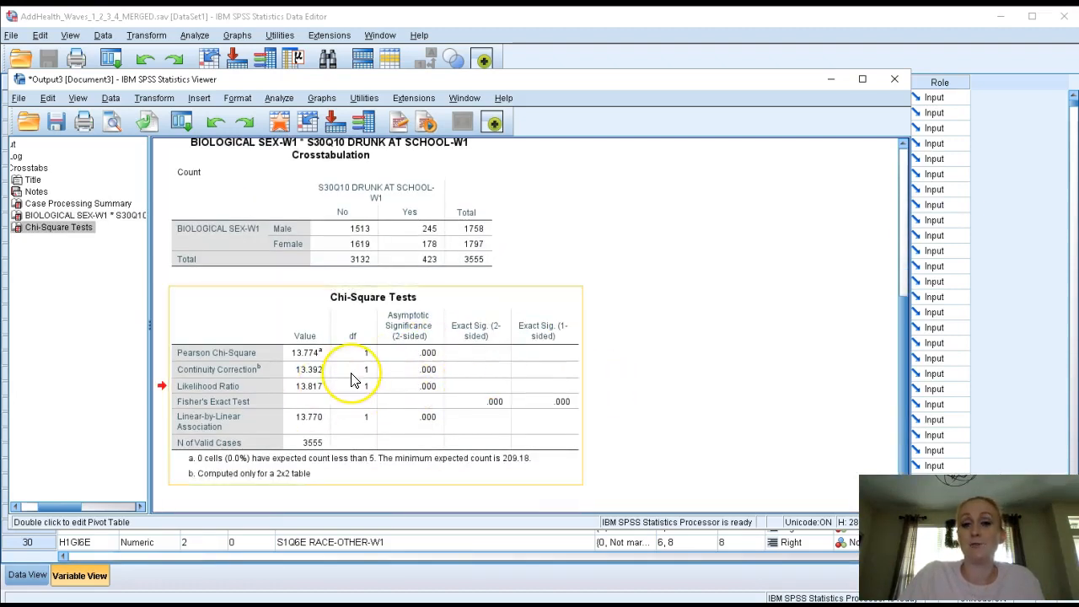
mouse_move(409, 396)
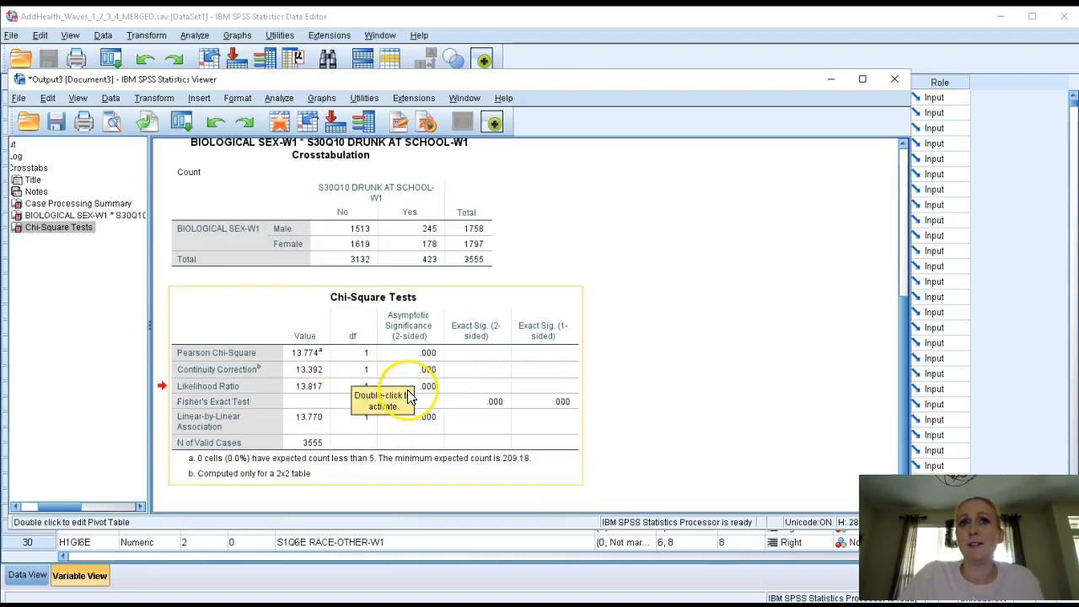
mouse_move(674, 335)
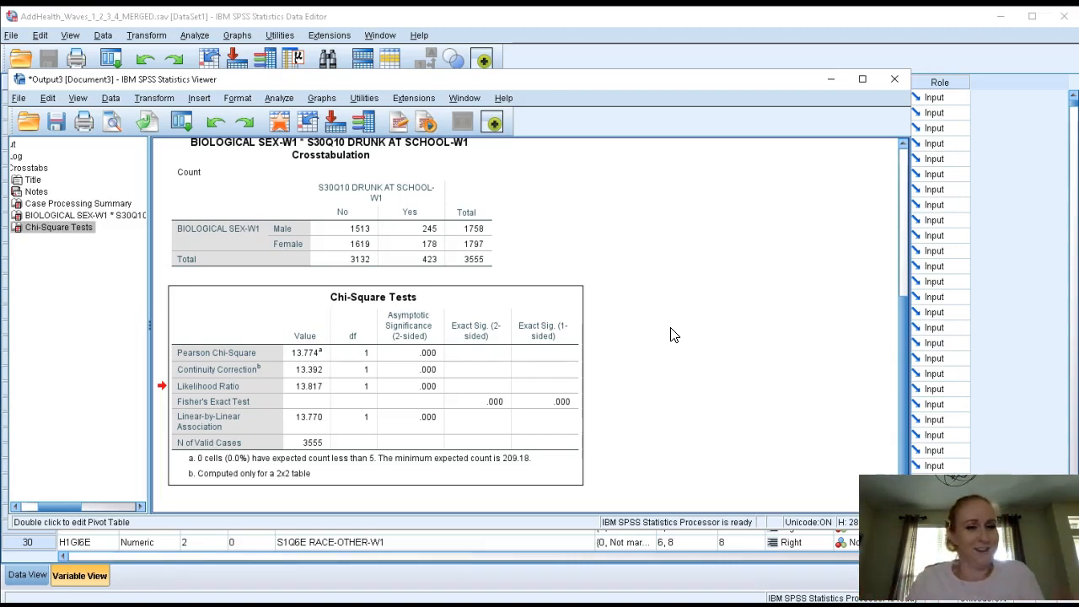
scroll("up", 3)
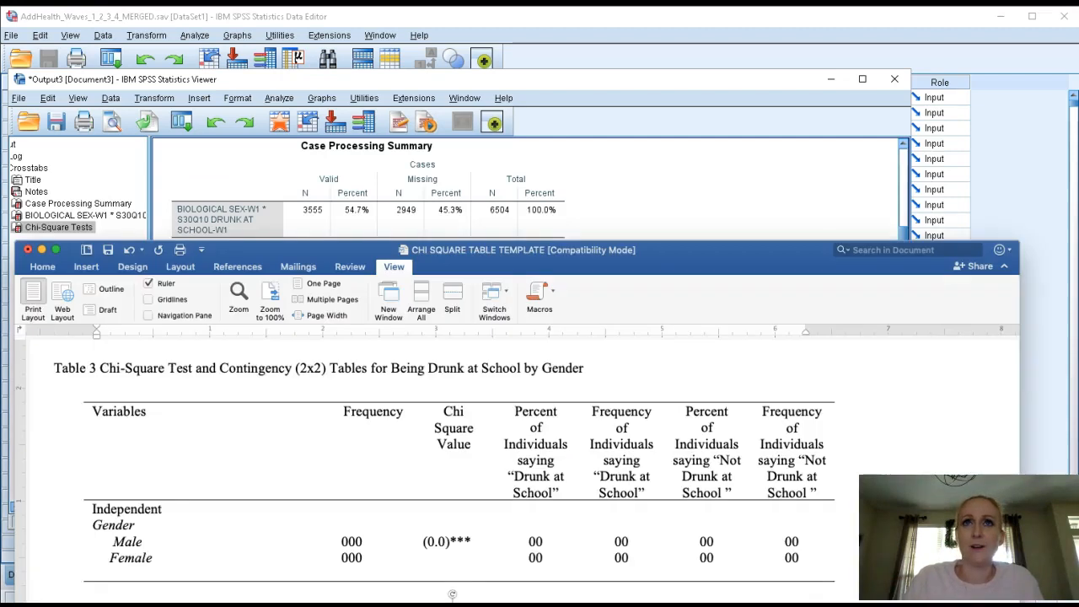
left_click(861, 79)
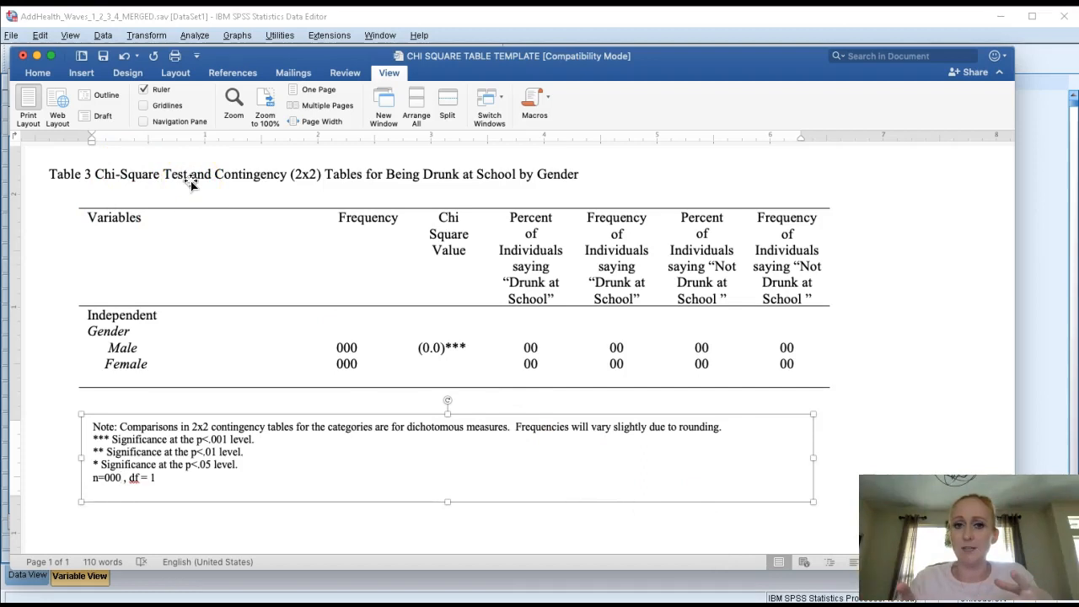
left_click(202, 175)
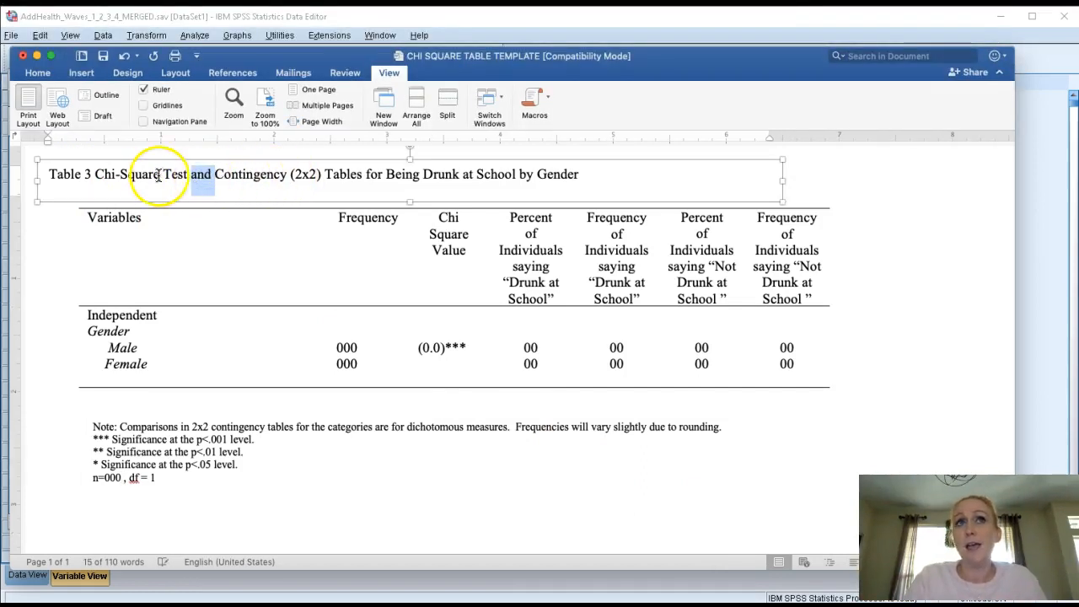
left_click_drag(95, 175, 318, 174)
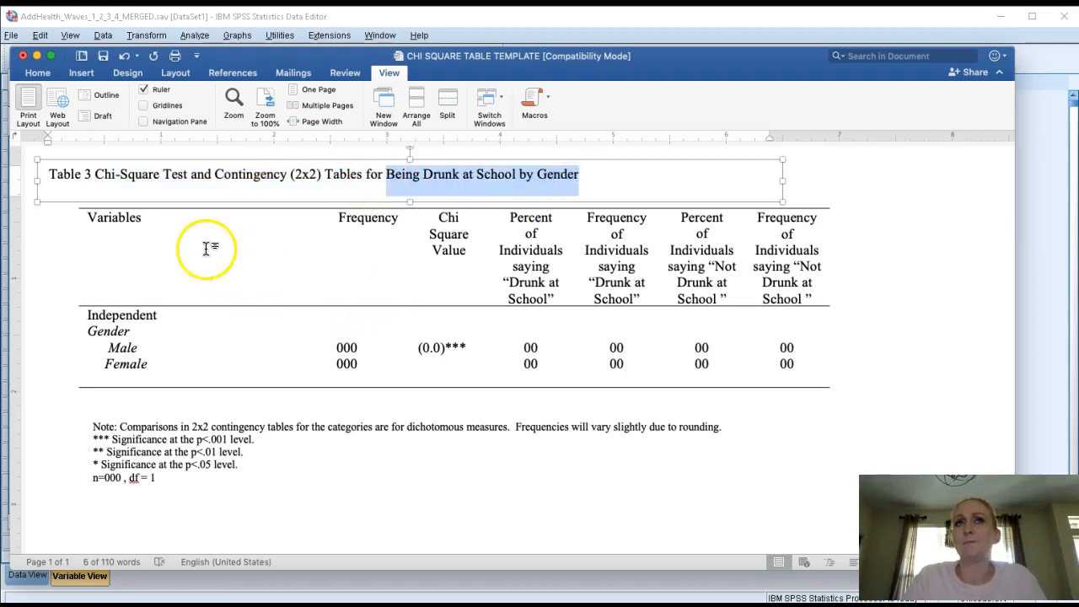
mouse_move(236, 238)
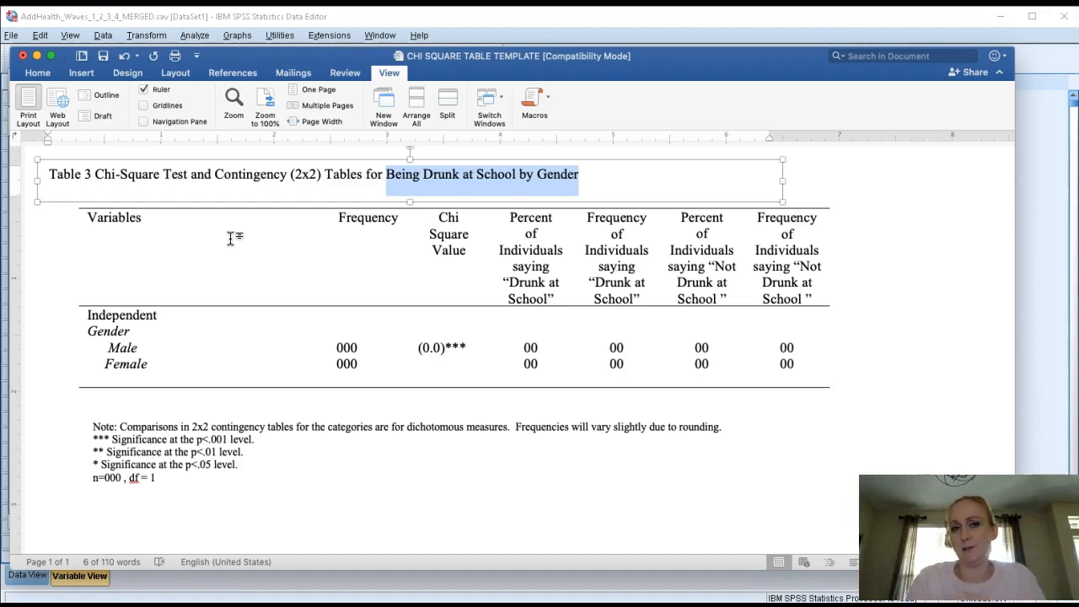
left_click(368, 236)
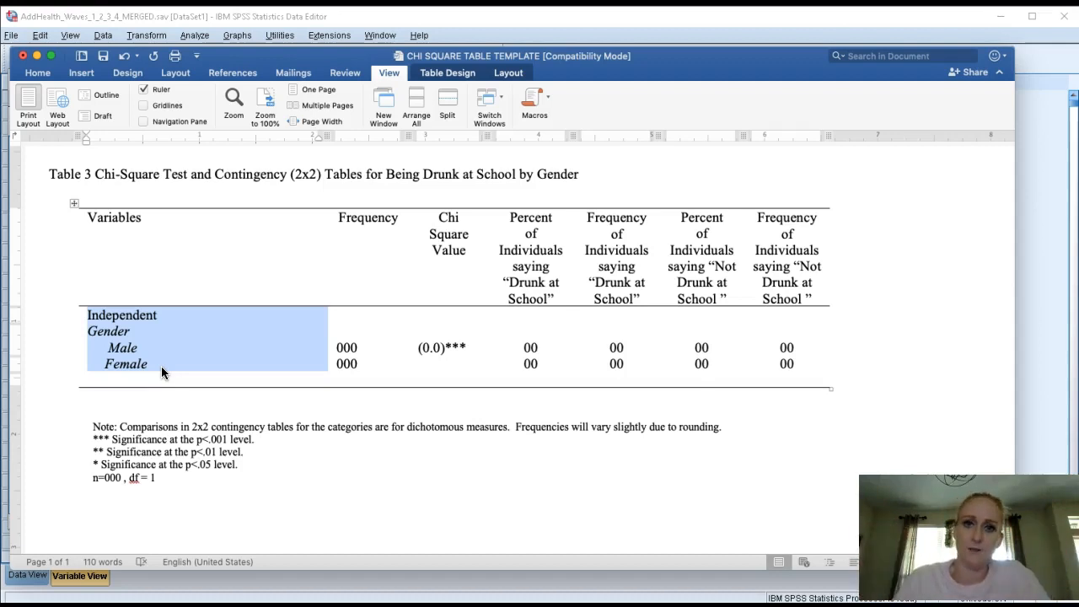
mouse_move(386, 258)
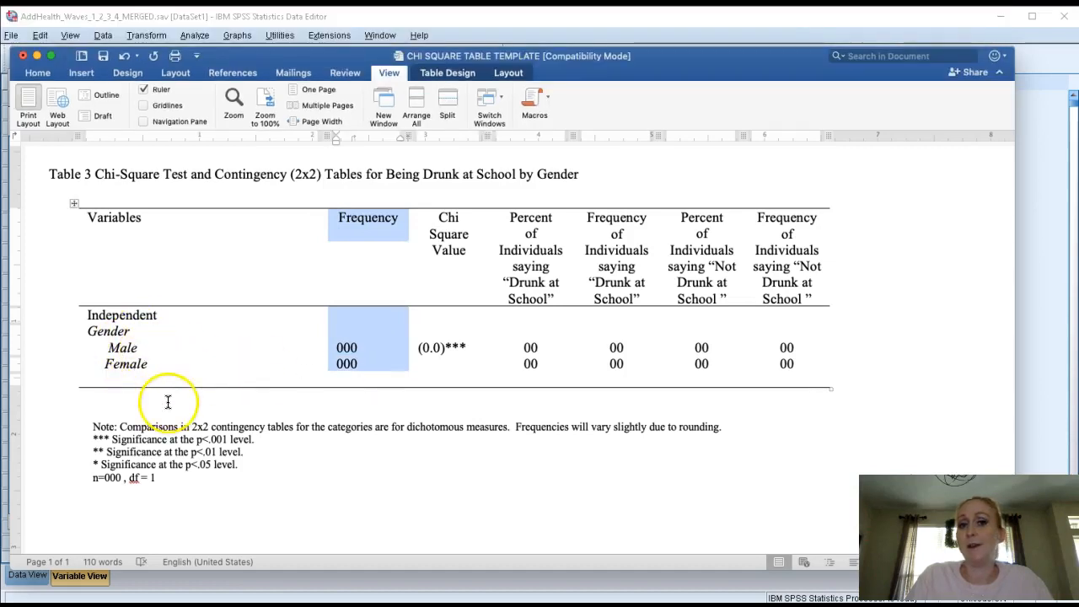
mouse_move(384, 242)
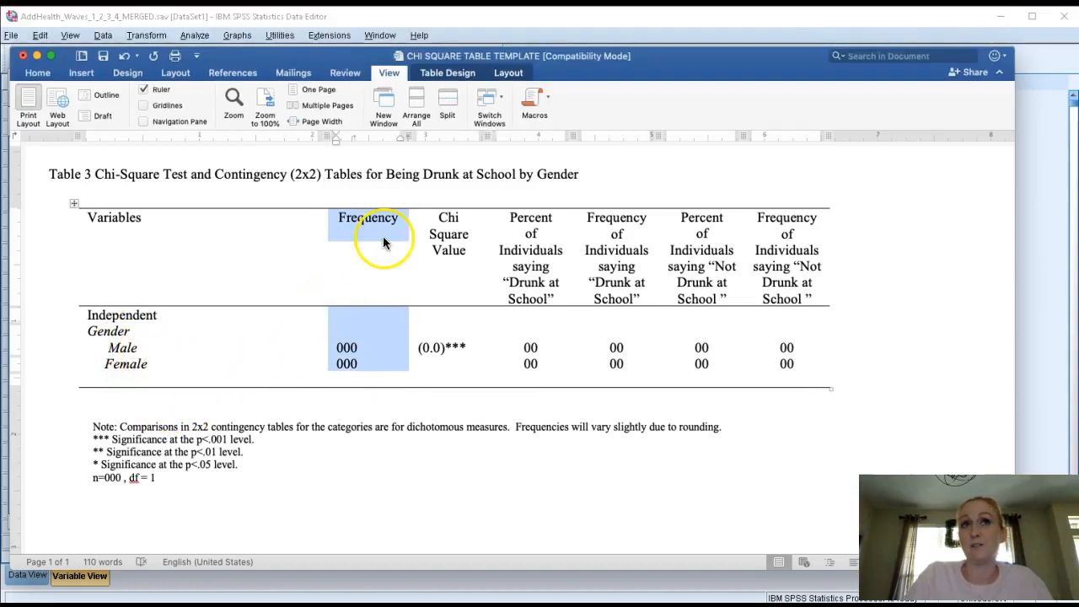
mouse_move(360, 348)
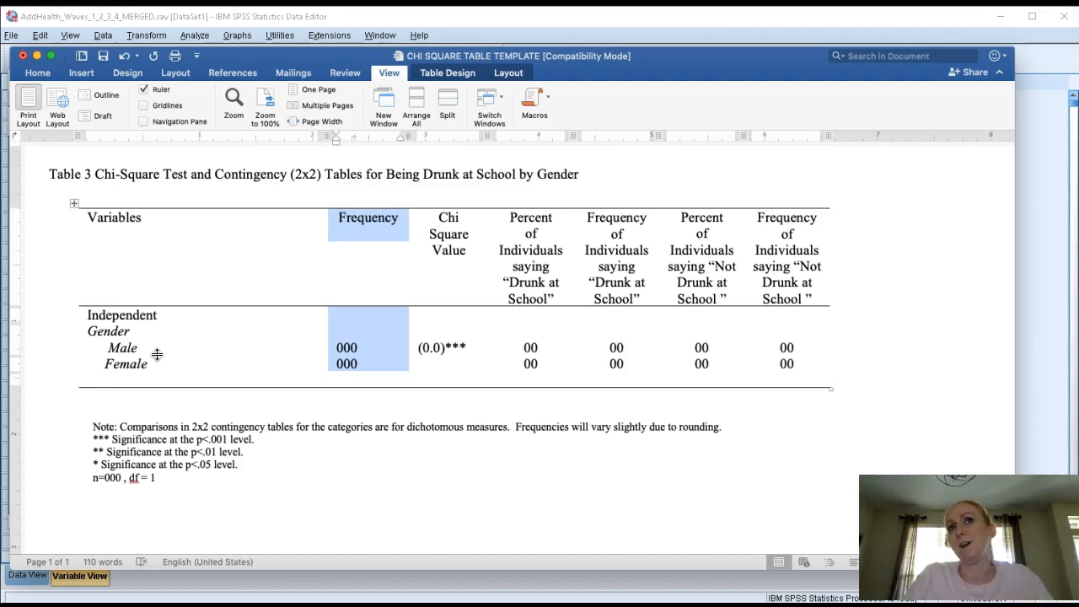
left_click(448, 347)
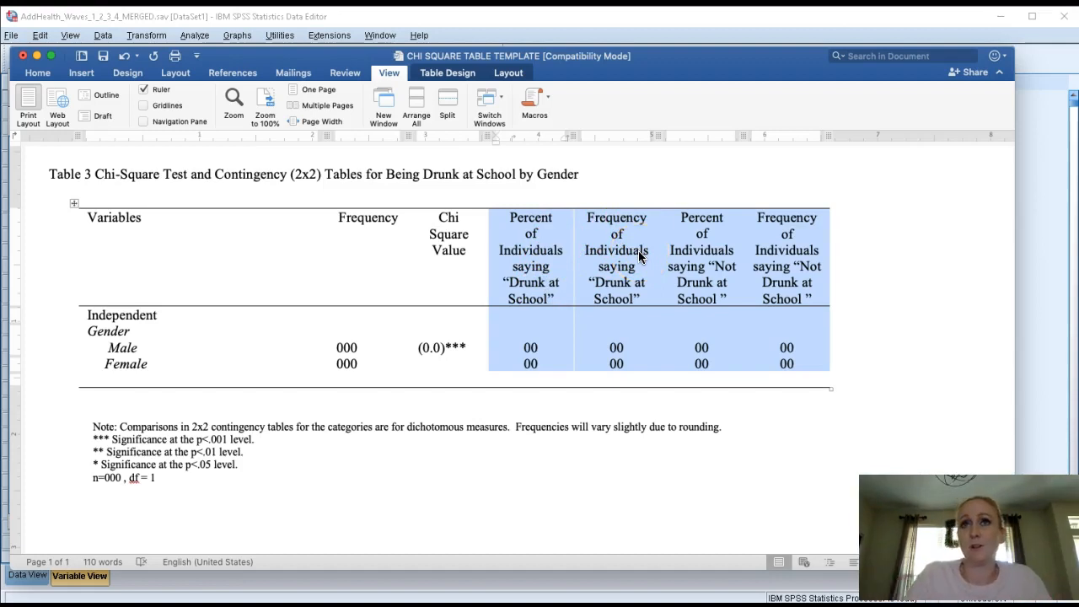
left_click(701, 257)
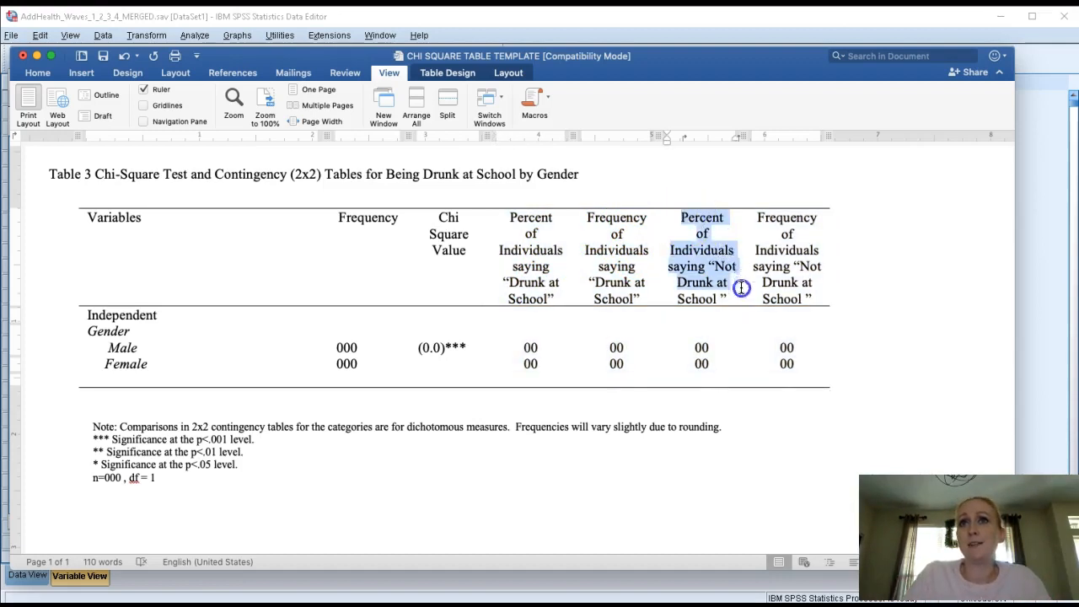
left_click(787, 257)
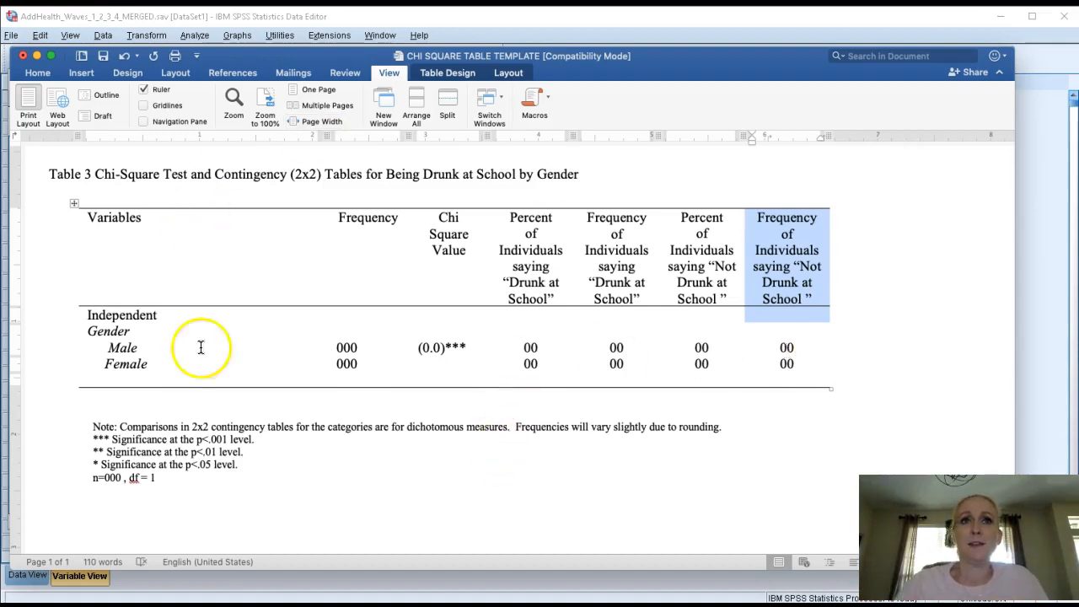
left_click(171, 451)
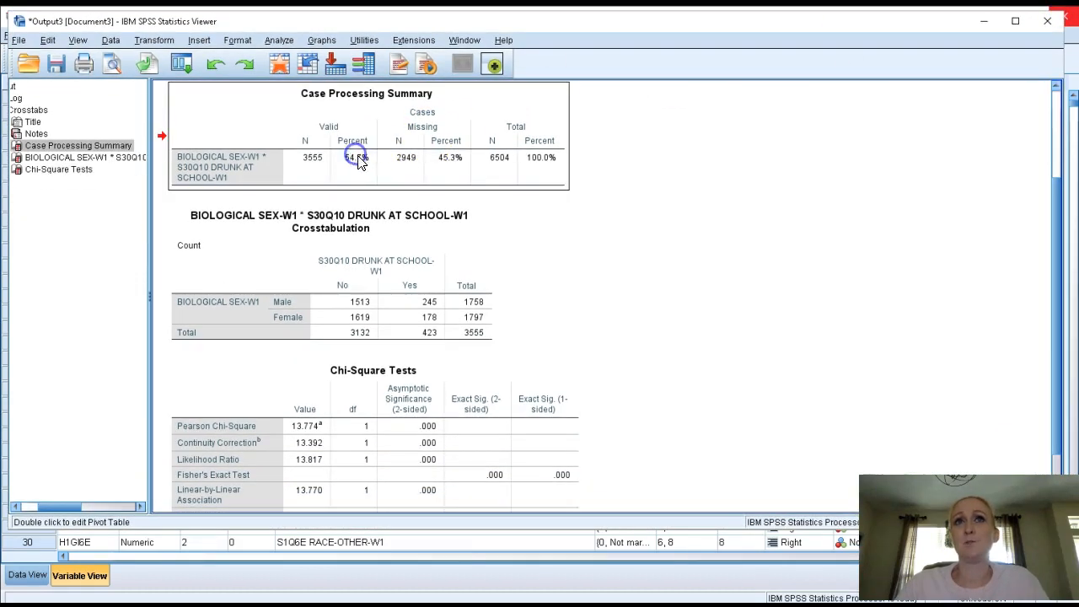
mouse_move(539, 219)
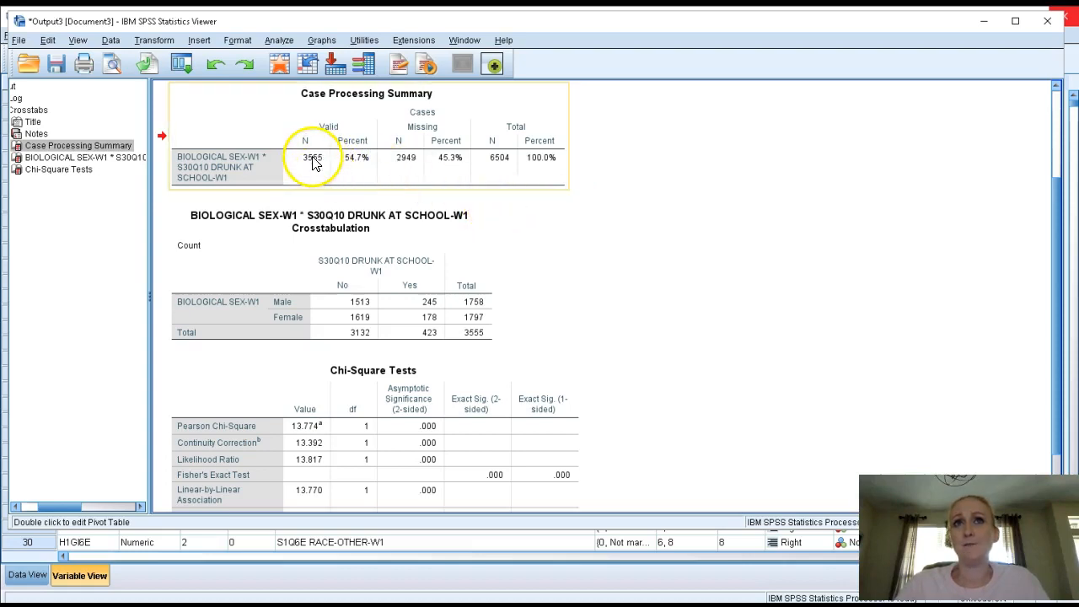
mouse_move(508, 147)
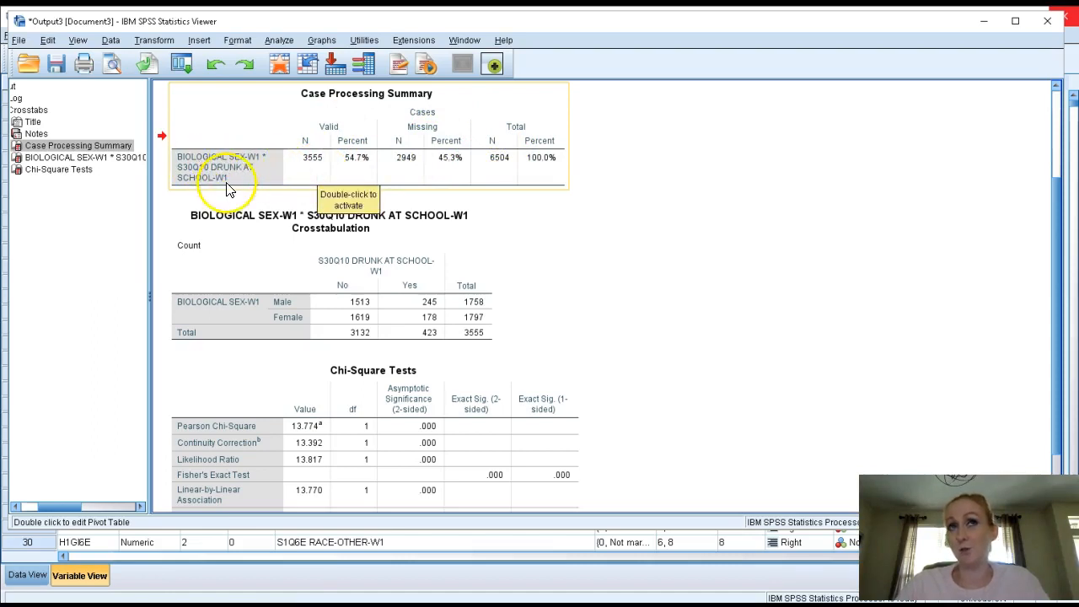
mouse_move(323, 164)
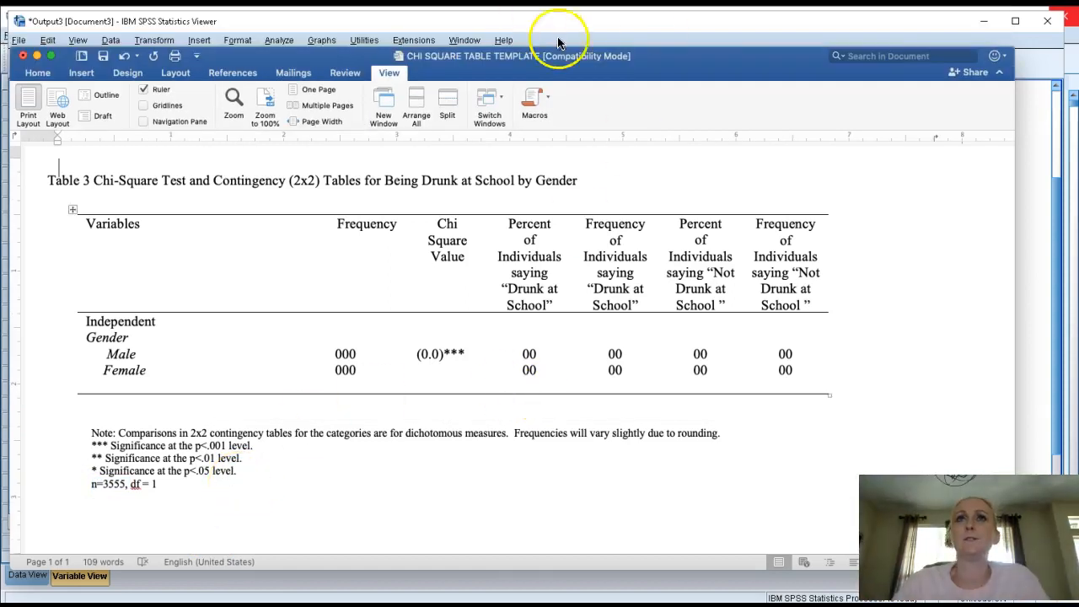
mouse_move(344, 321)
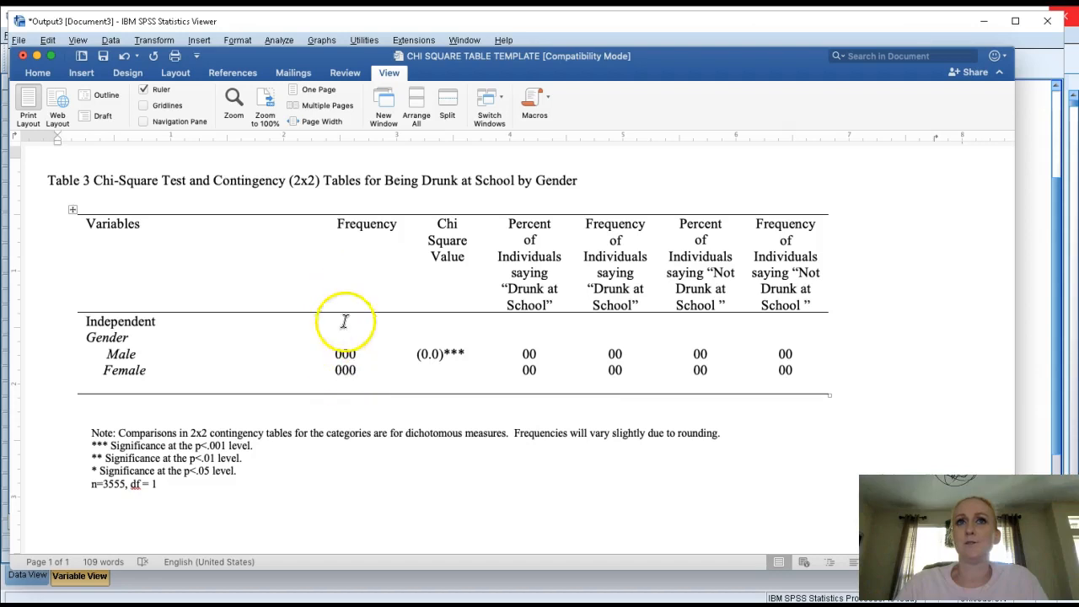
Step: Select the valid N of 3555 in the Case Processing Summary
left_click_drag(344, 321, 363, 389)
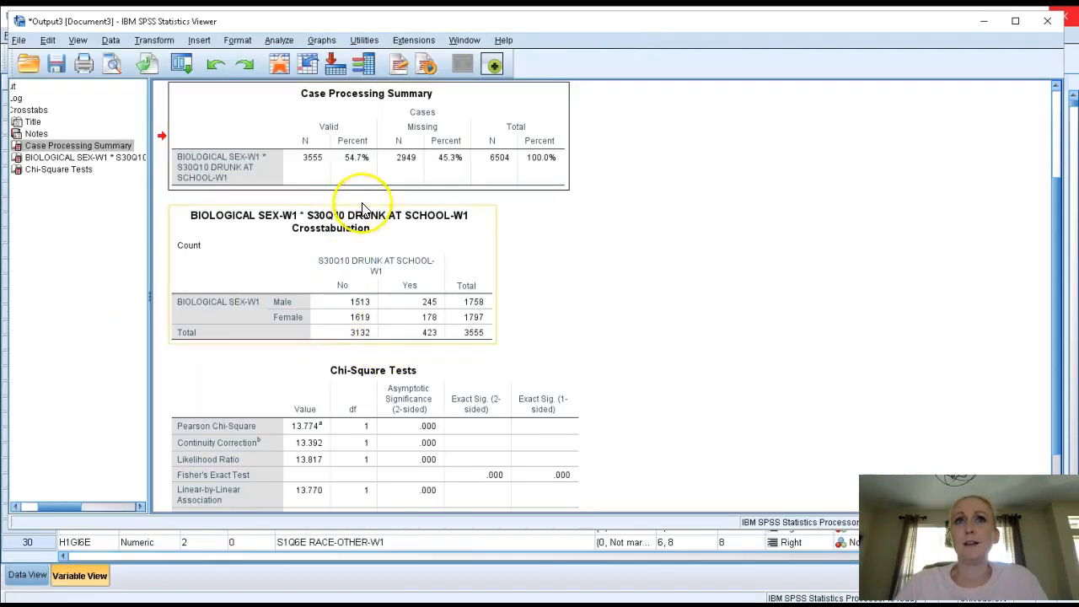
Step: Review the sex by drunk-at-school crosstab counts (males 1,758, females 1,797)
left_click(360, 302)
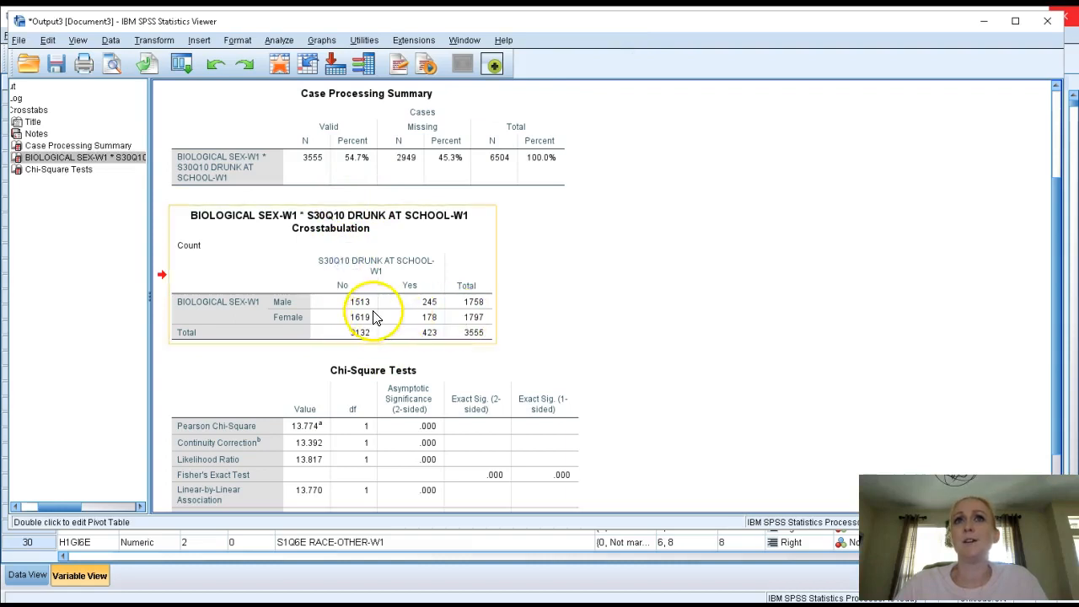
mouse_move(341, 302)
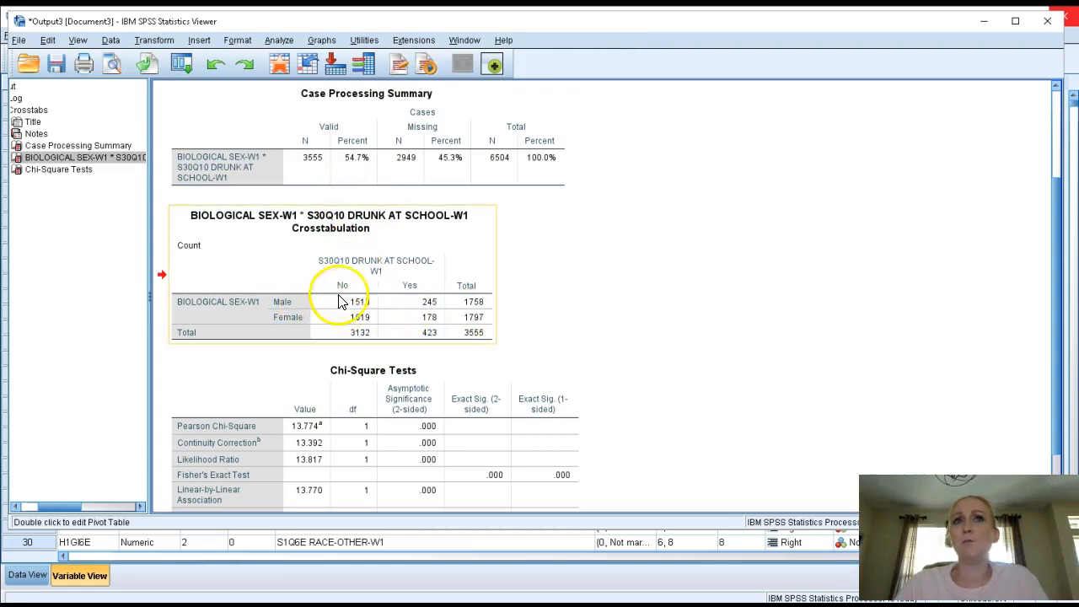
mouse_move(478, 332)
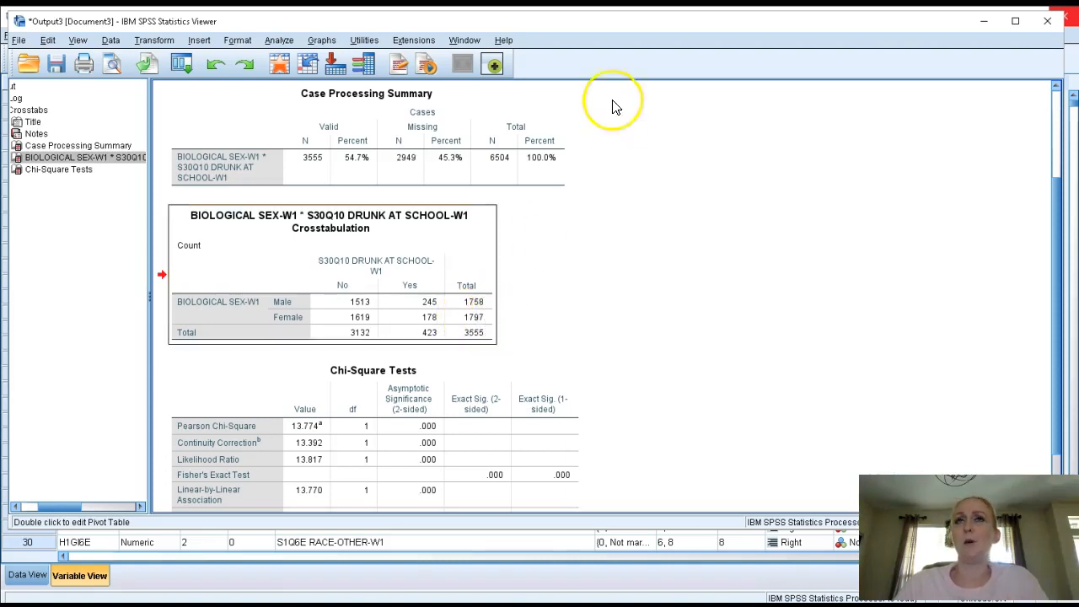
scroll("up", 3)
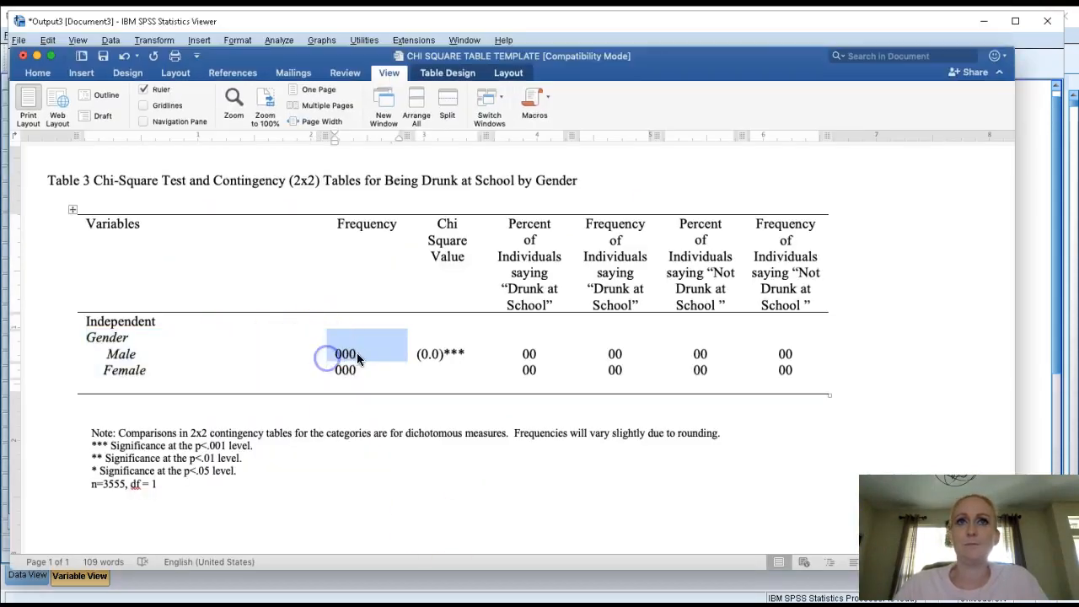
Step: Enter 1758 in the male Frequency cell of the Word table
type("17")
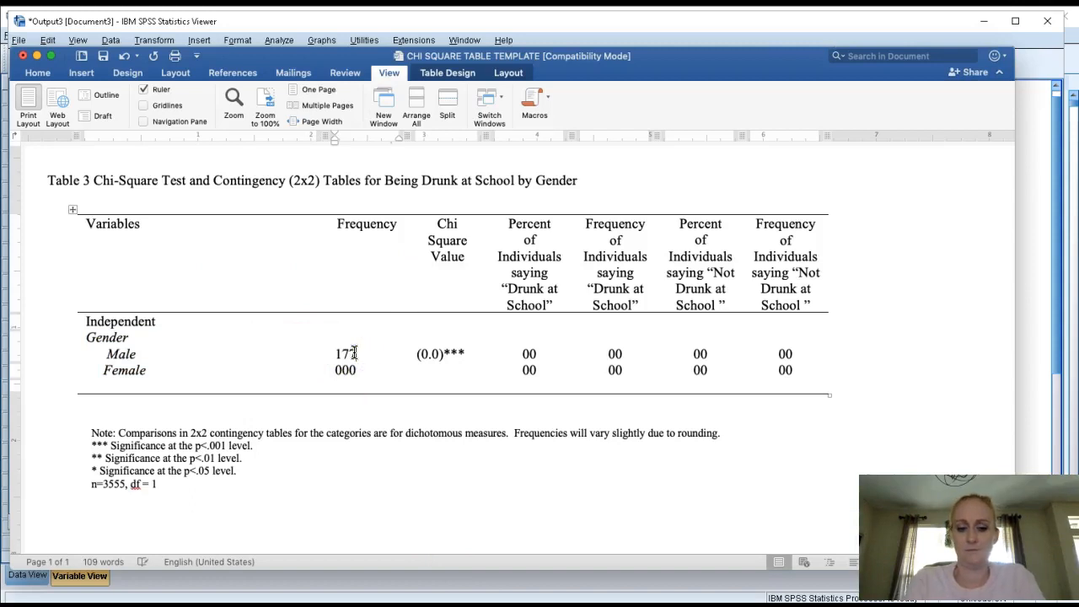
type("58")
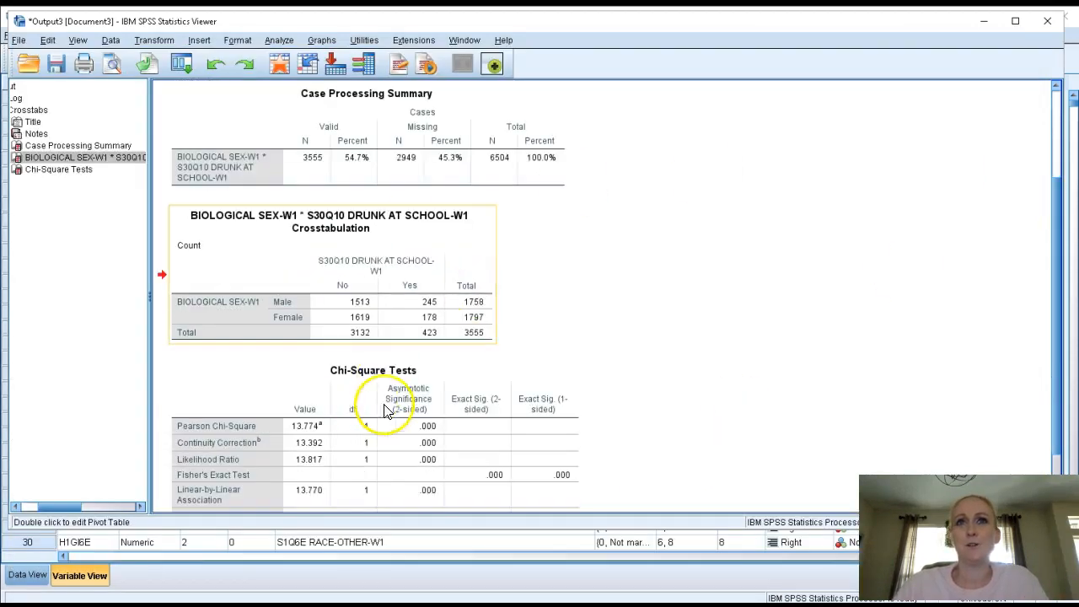
mouse_move(379, 269)
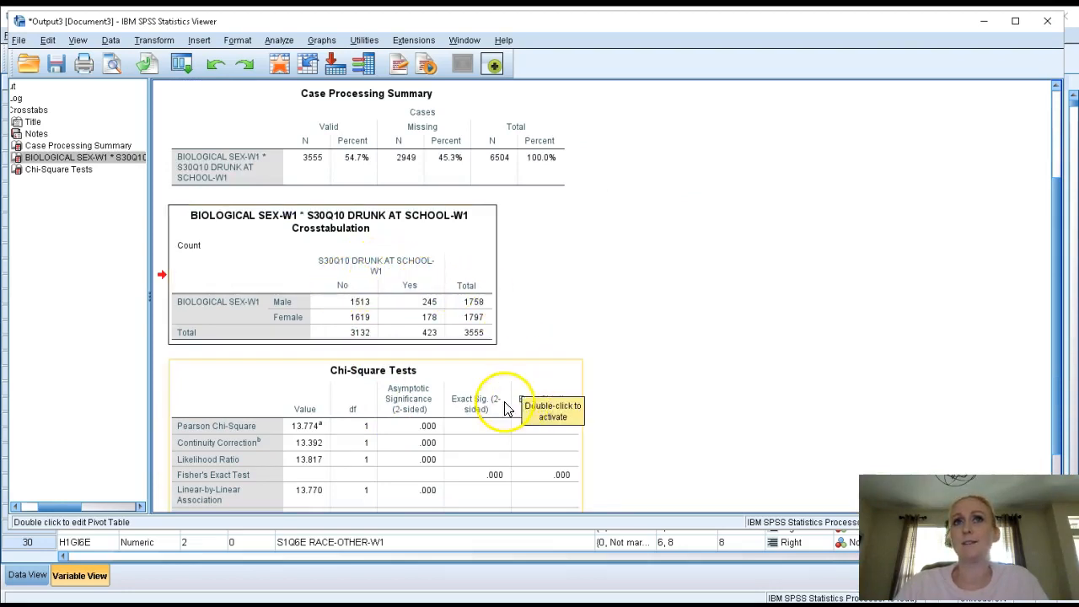
mouse_move(429, 323)
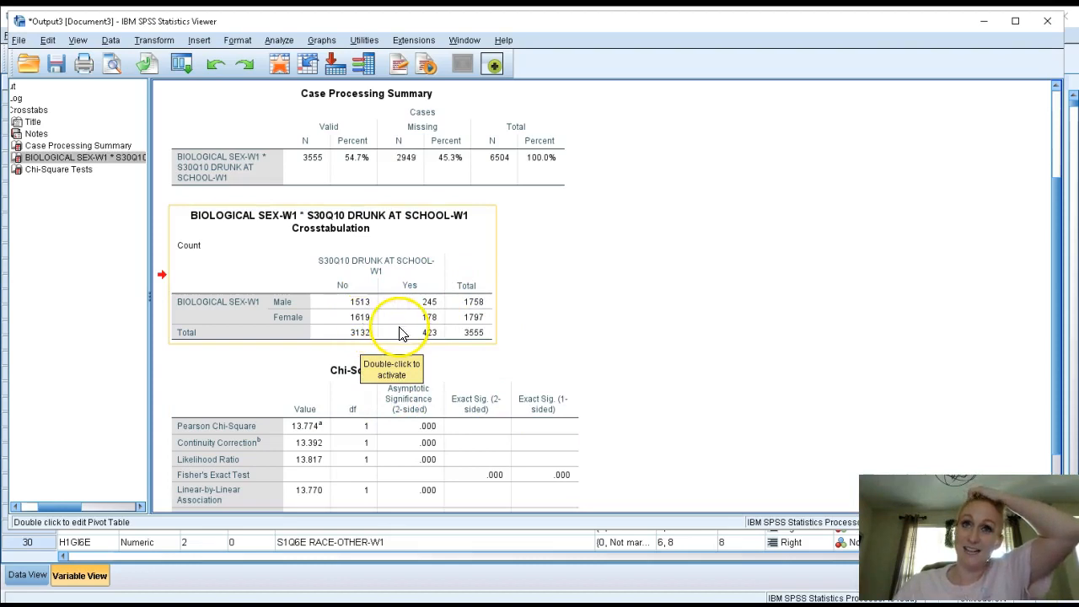
mouse_move(437, 291)
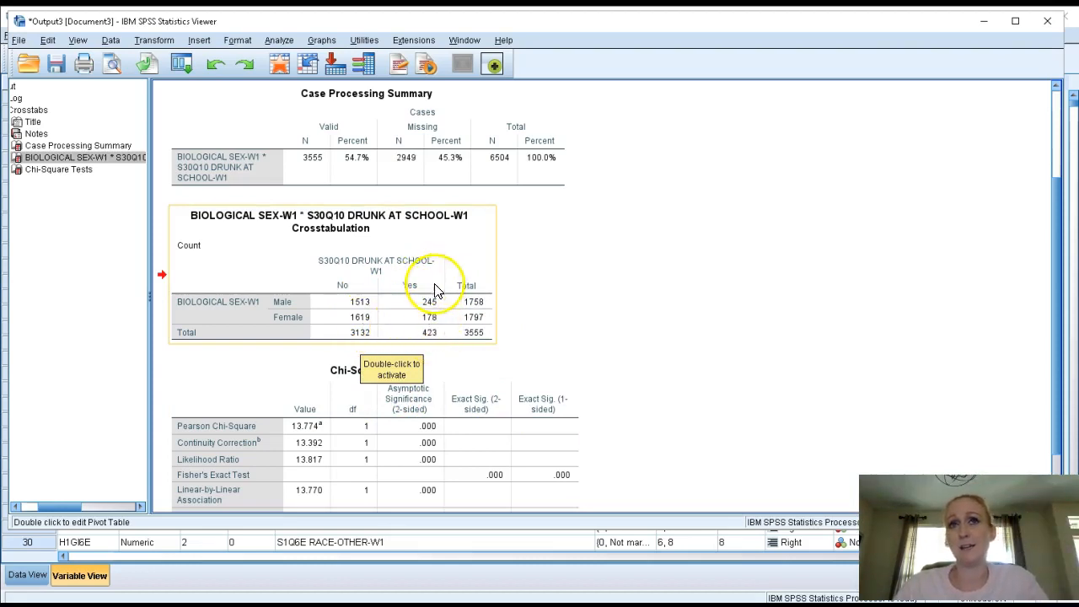
mouse_move(443, 307)
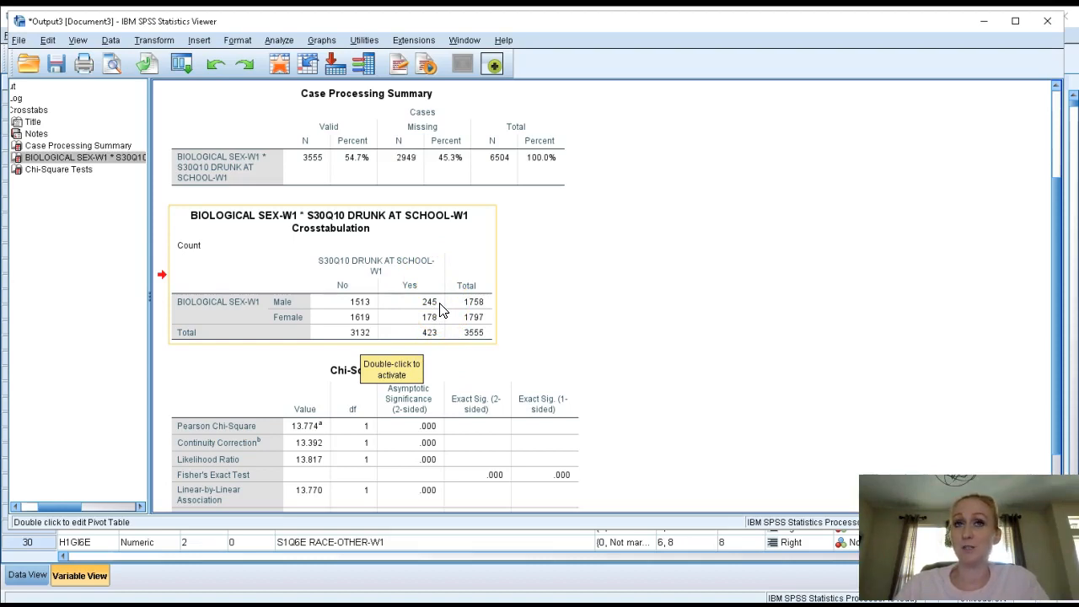
mouse_move(441, 324)
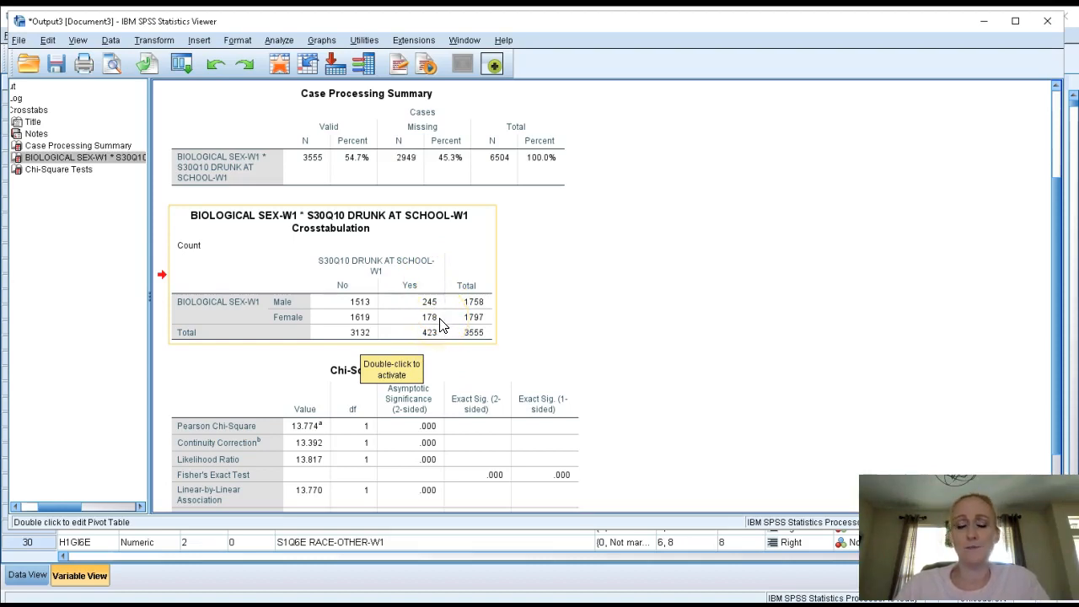
mouse_move(537, 335)
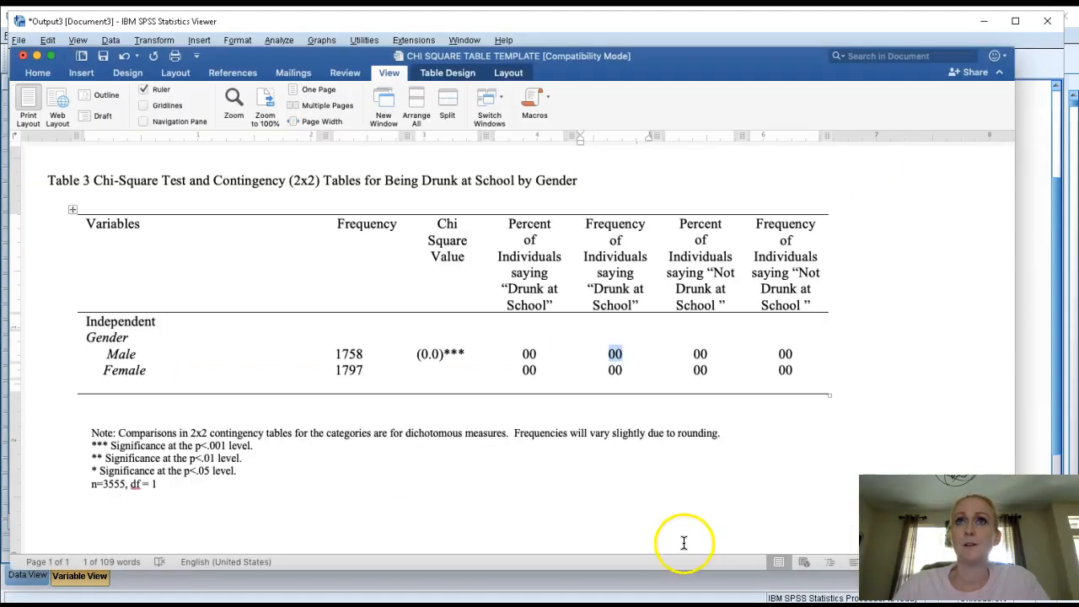
Step: Enter 245 as the male Drunk at School frequency
type("245")
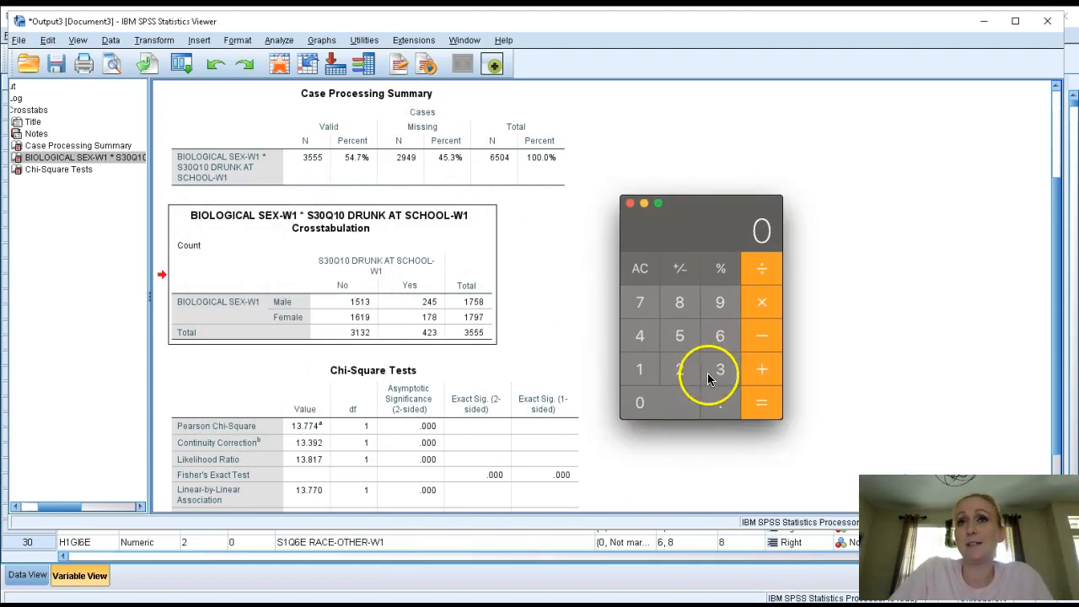
Step: Compute 245 ÷ 1758 (0.139) in Calculator and begin entering the female count 178
left_click(679, 336)
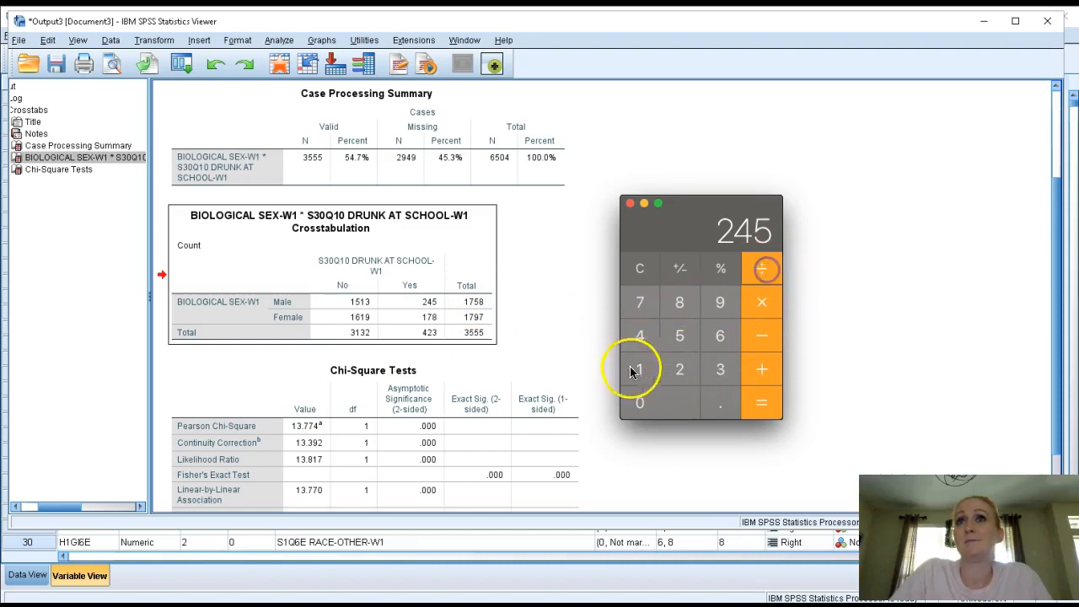
left_click(680, 301)
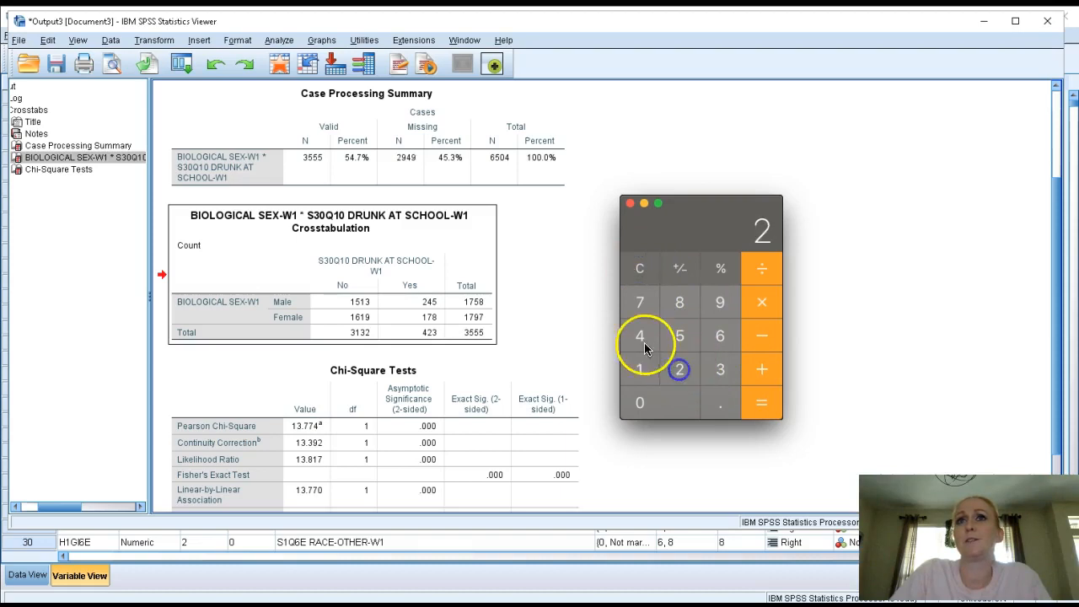
left_click(639, 369)
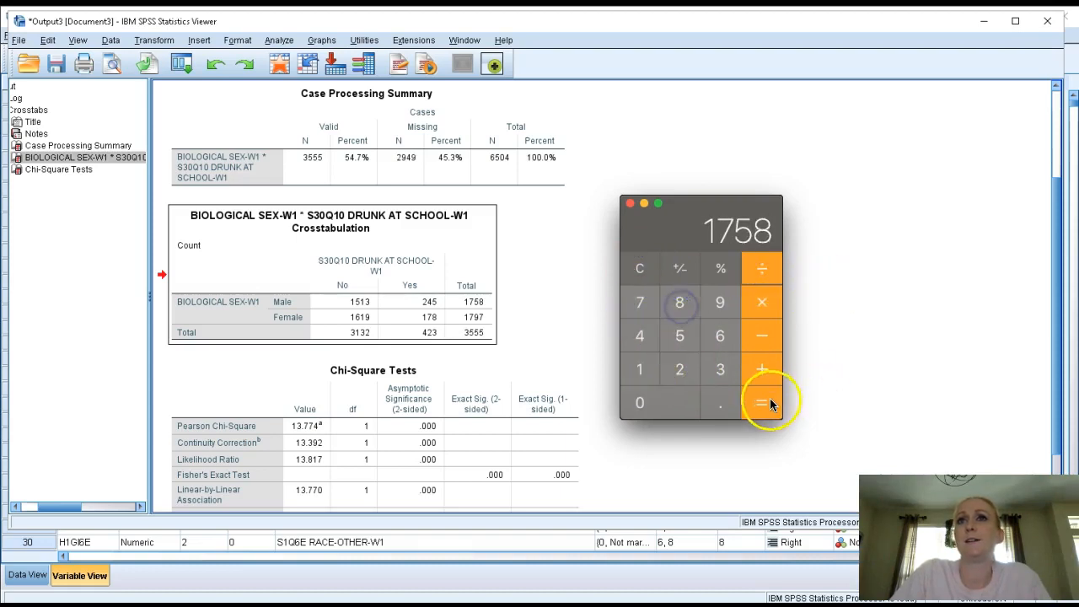
left_click(761, 402)
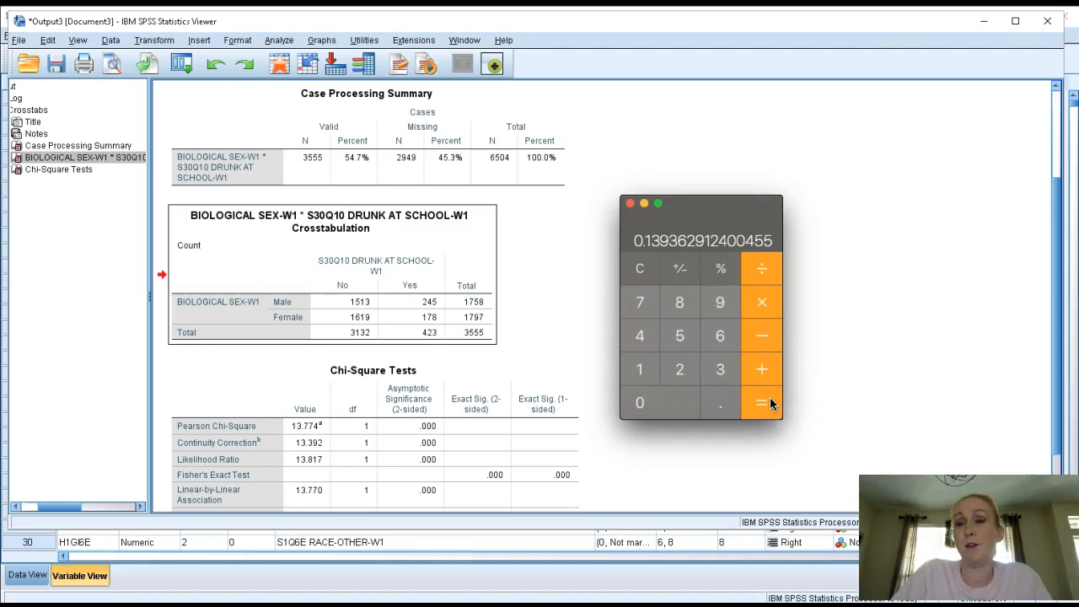
left_click(639, 369)
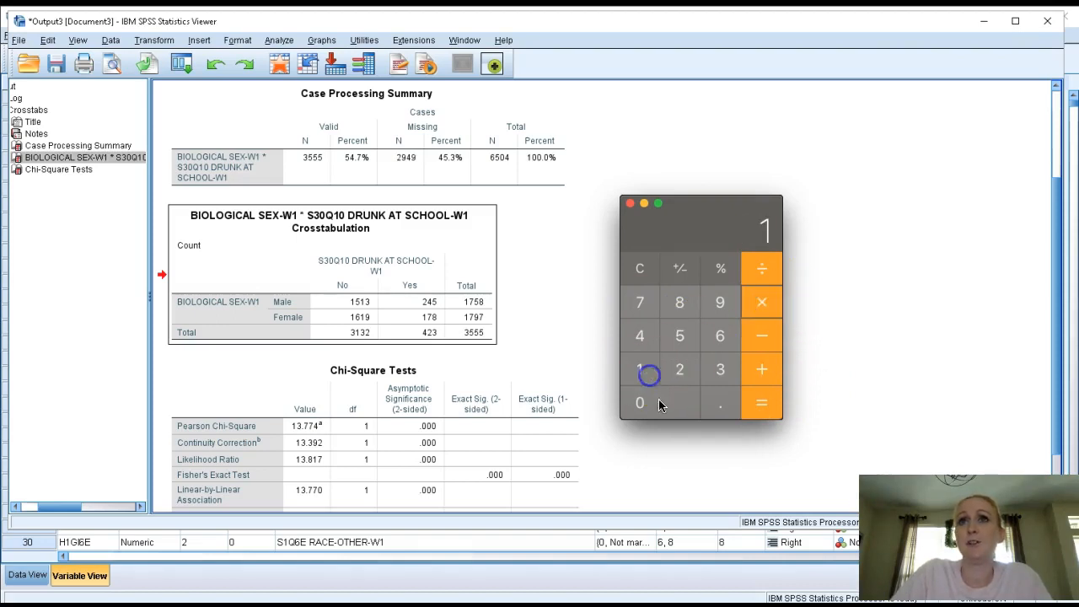
left_click(762, 403)
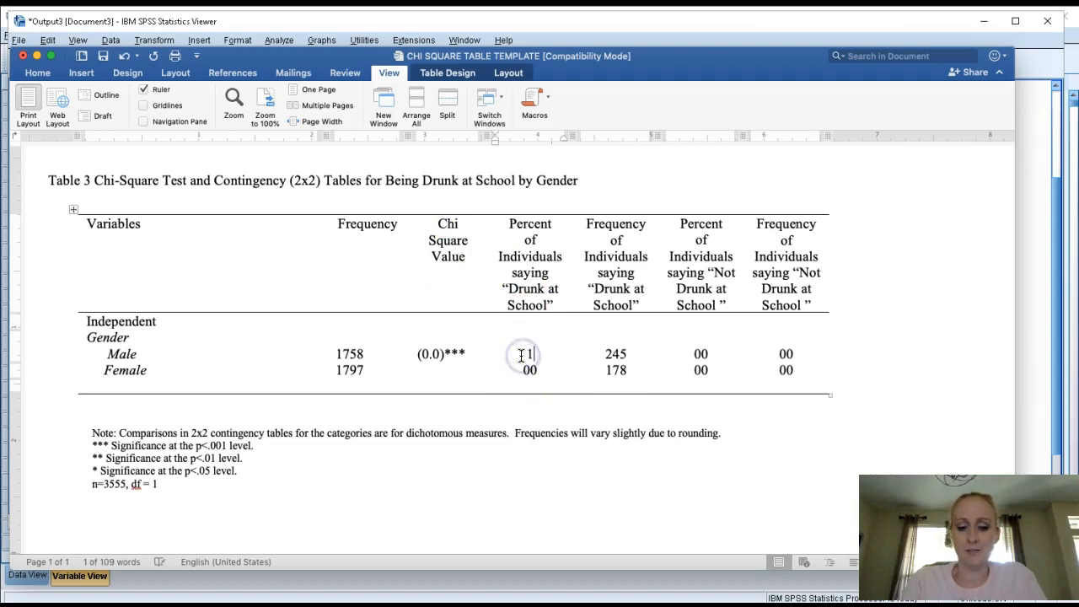
Step: Enter 13.9% as the male Drunk at School percent
type("13.9%")
left_click(530, 370)
type("9.9")
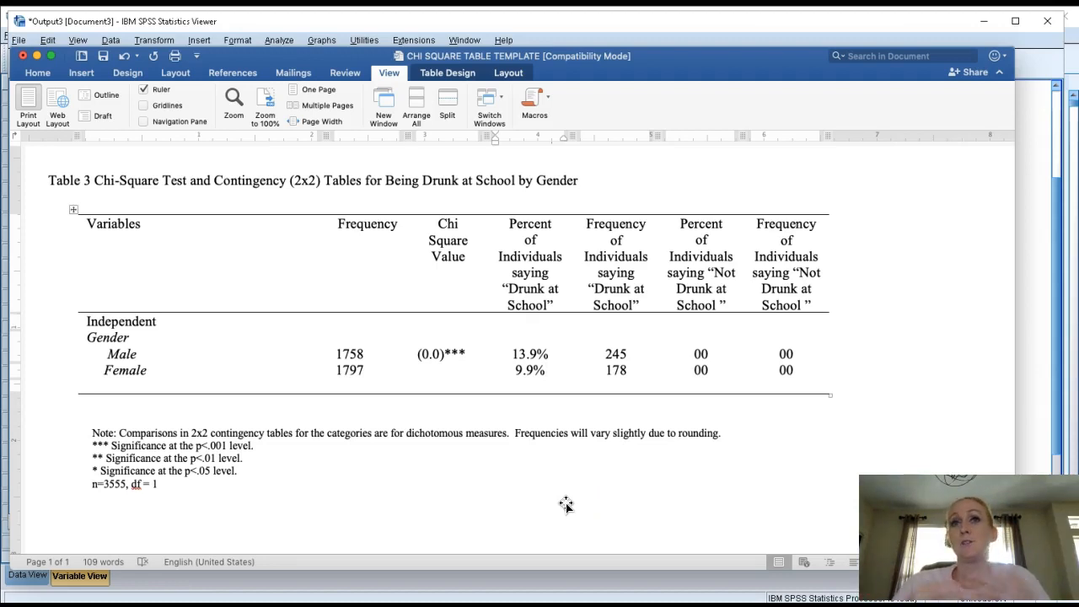
mouse_move(611, 436)
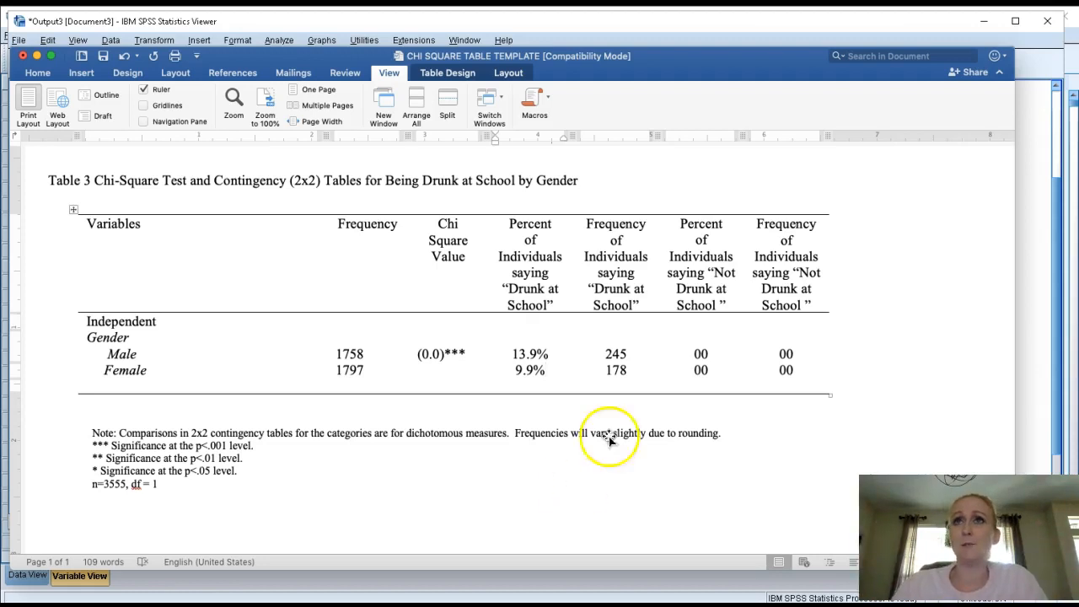
mouse_move(1028, 151)
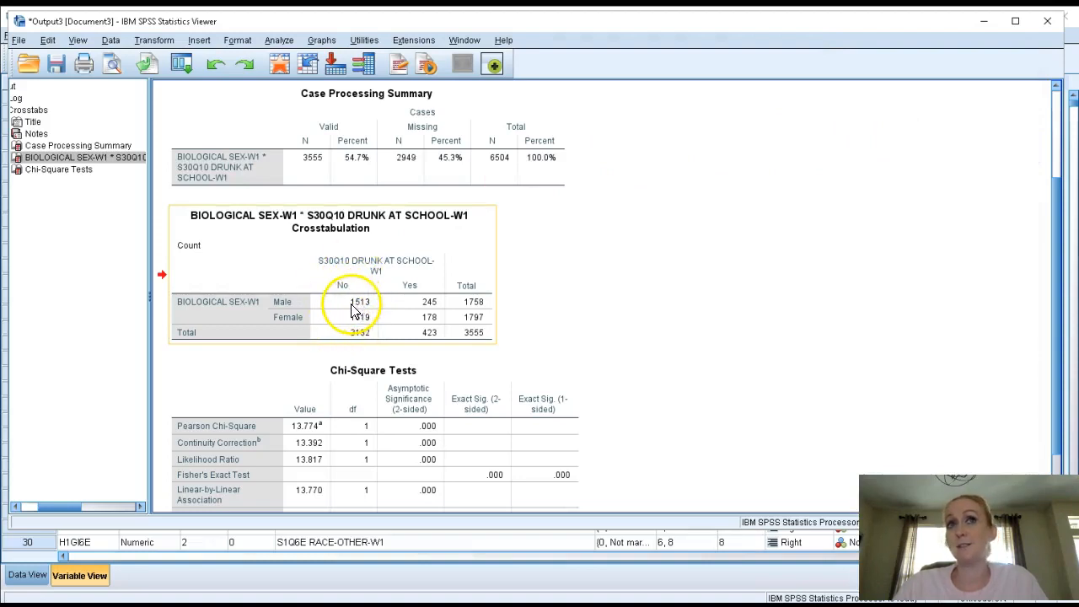
mouse_move(361, 317)
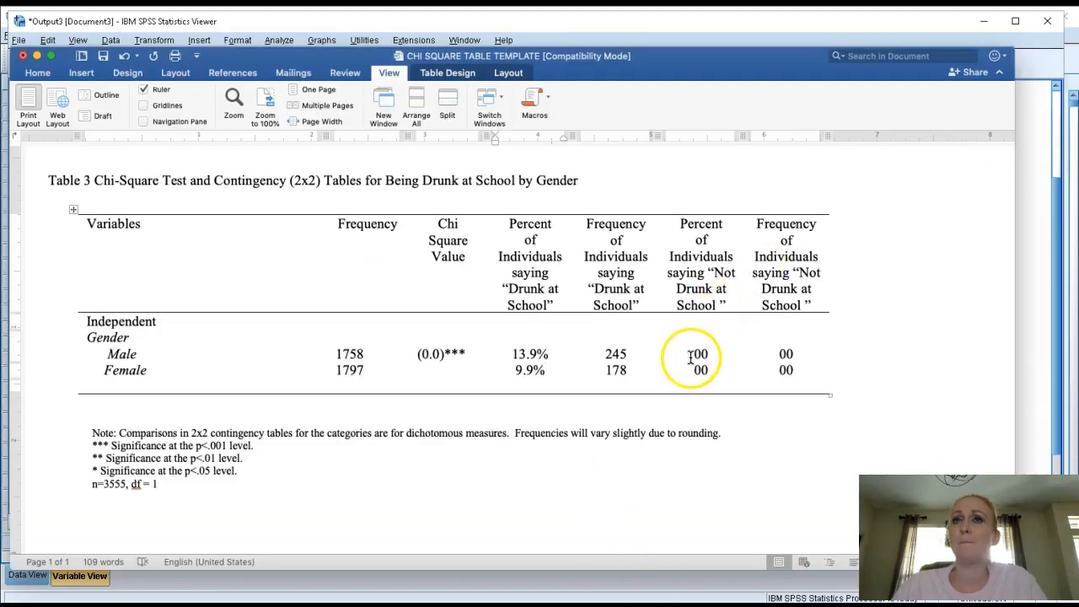
mouse_move(784, 353)
type("1619")
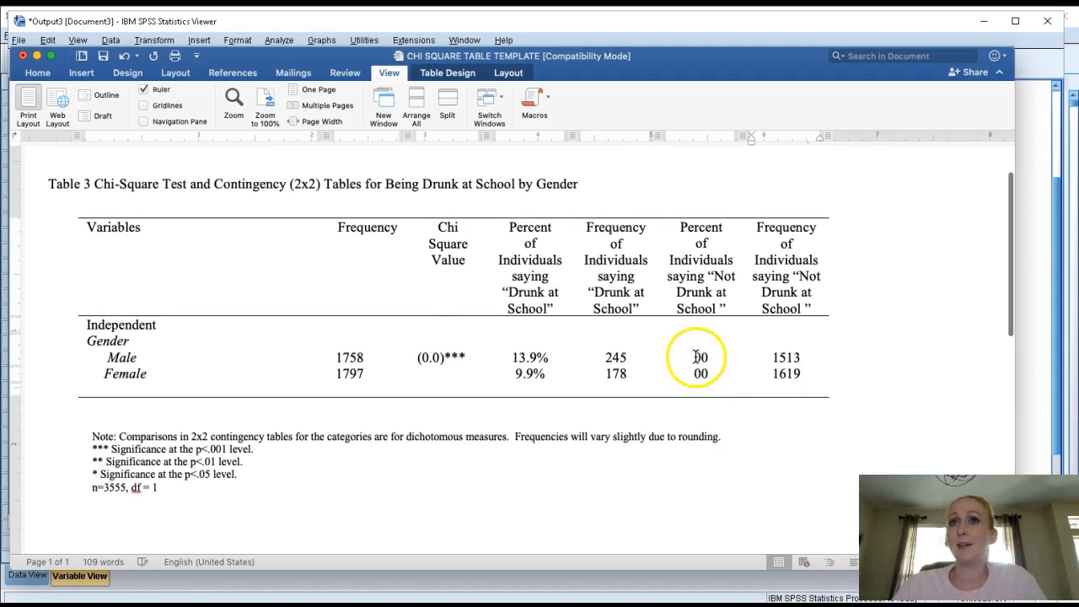
Step: Place the cursor in the male Not Drunk percent cell for editing
left_click(700, 358)
type("85.2")
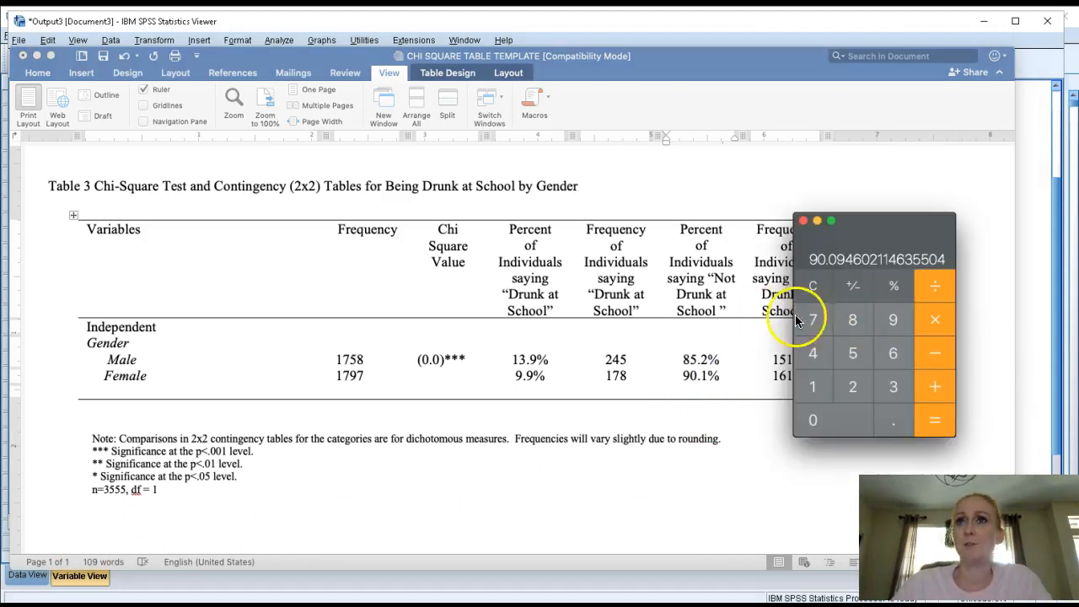
mouse_move(687, 442)
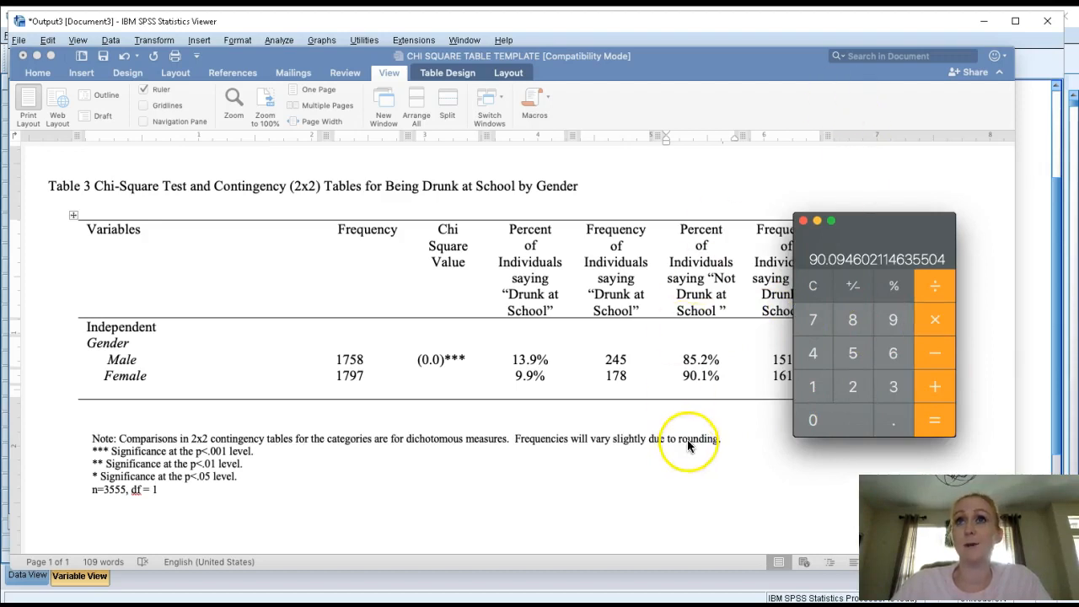
Step: Enter the Not Drunk percentages in Word: 85.2% for males and 90.1% for females
left_click(802, 221)
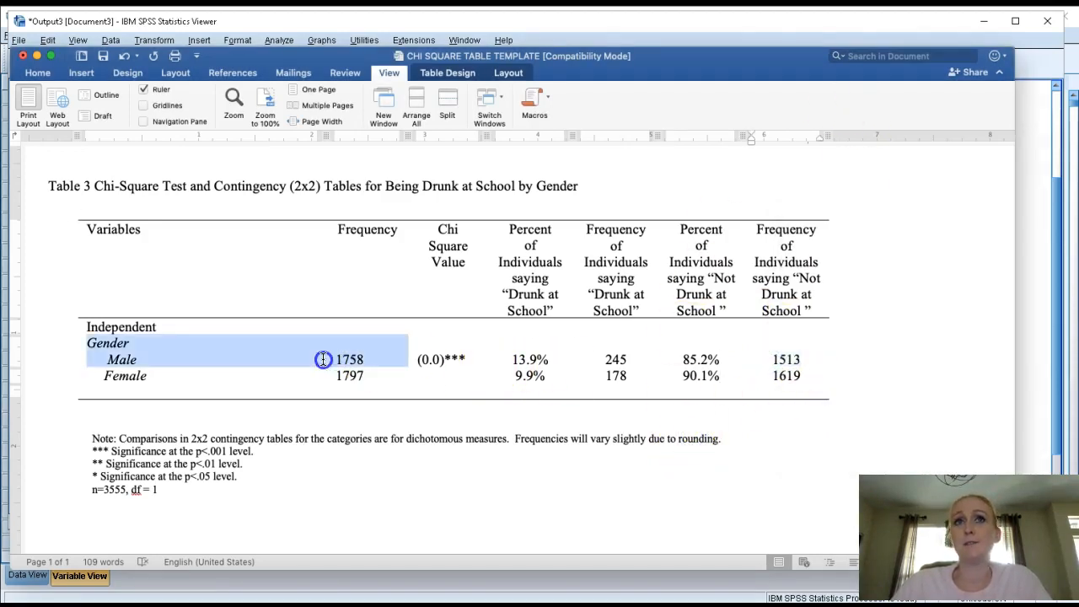
left_click(701, 360)
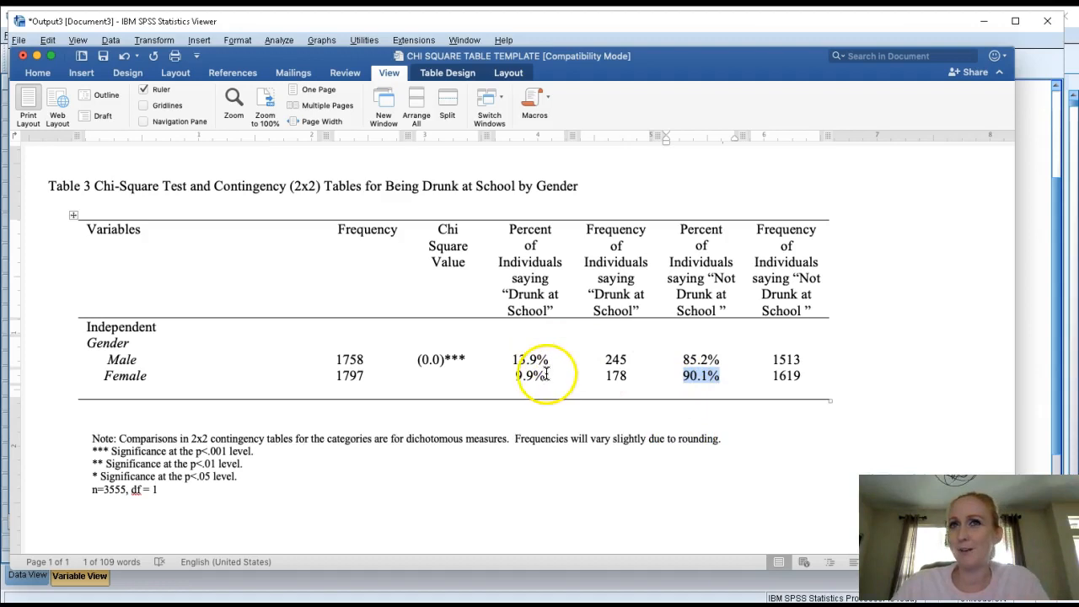
left_click(529, 359)
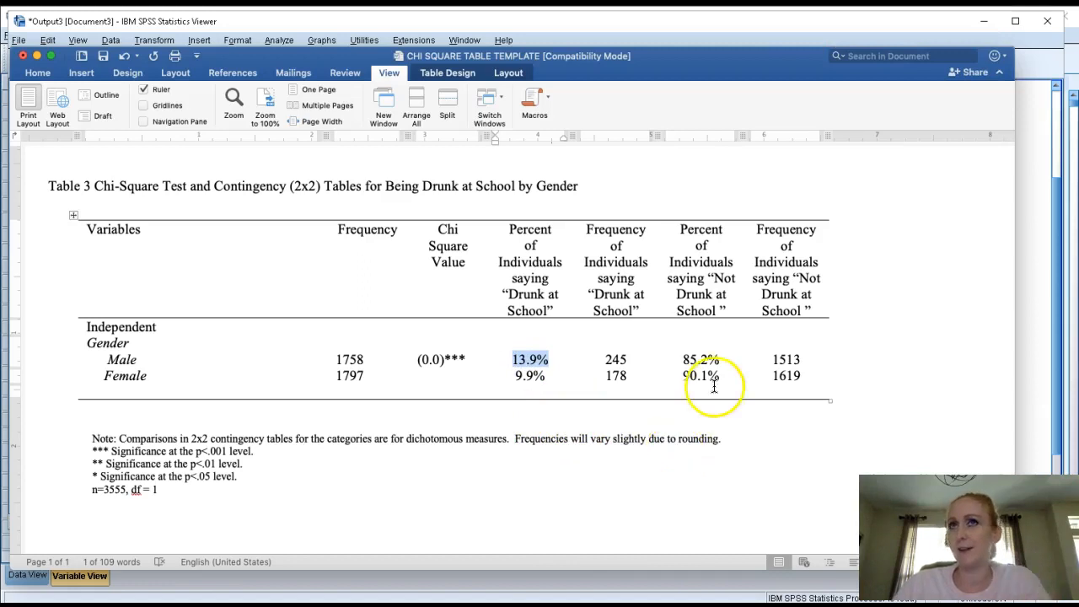
mouse_move(687, 470)
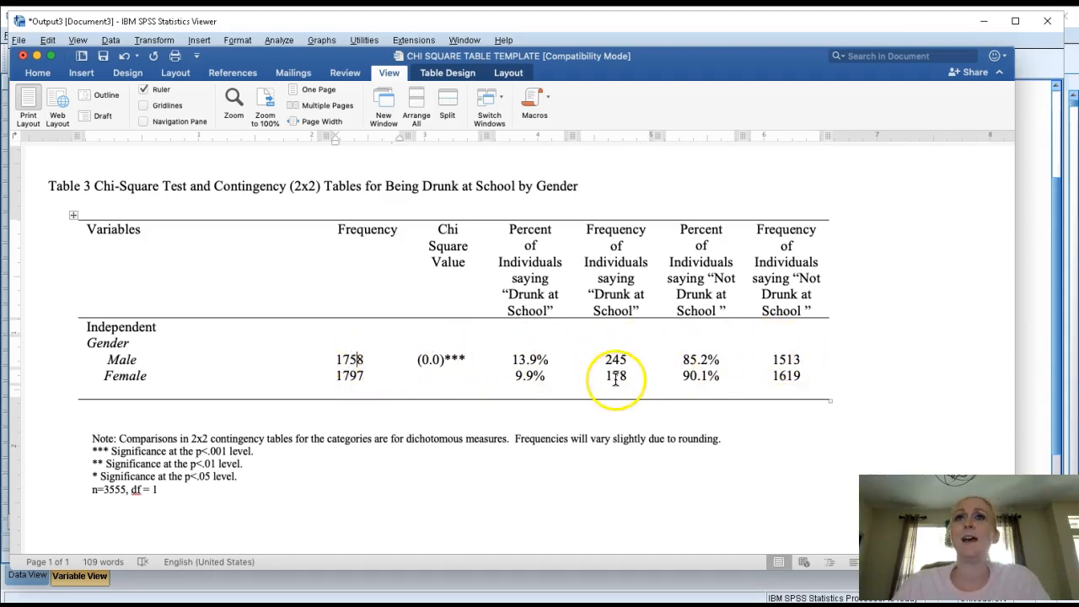
mouse_move(375, 371)
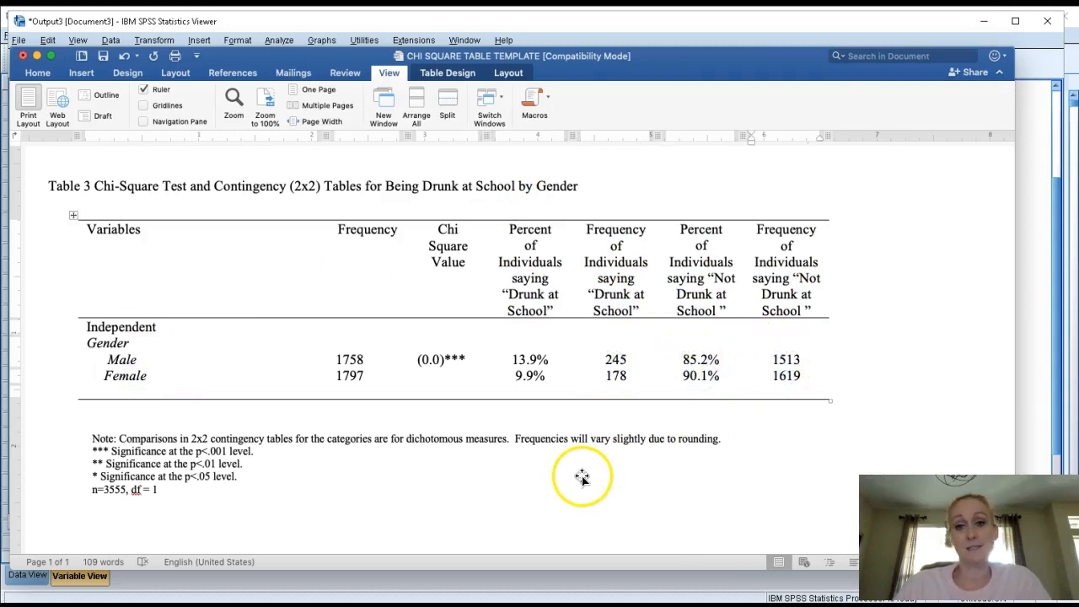
mouse_move(402, 483)
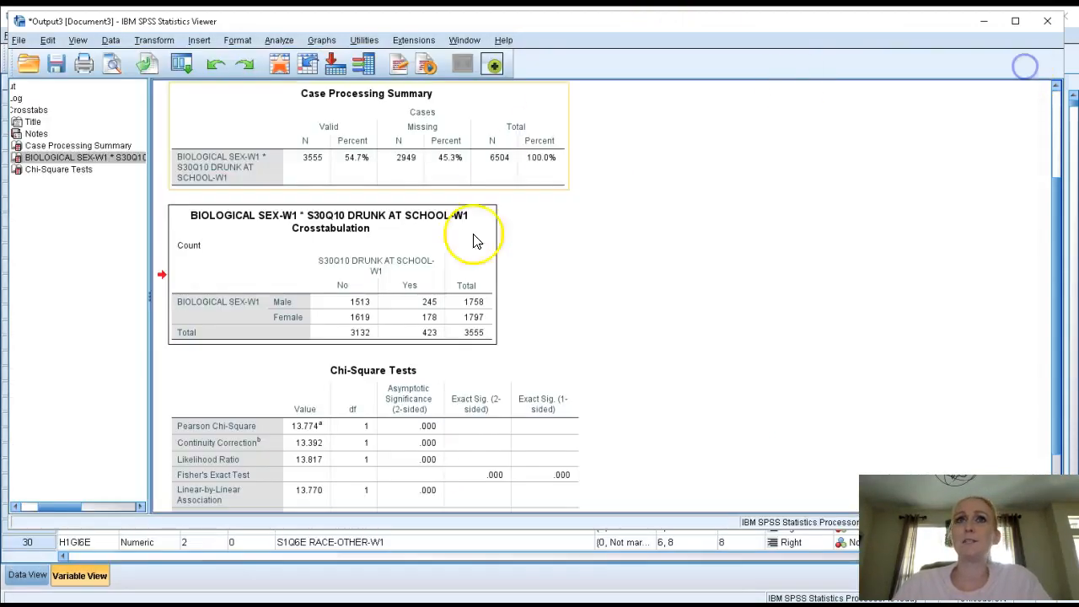
Step: Scroll the SPSS Viewer to the Chi-Square Tests table showing Pearson Chi-Square 13.774
scroll("down", 3)
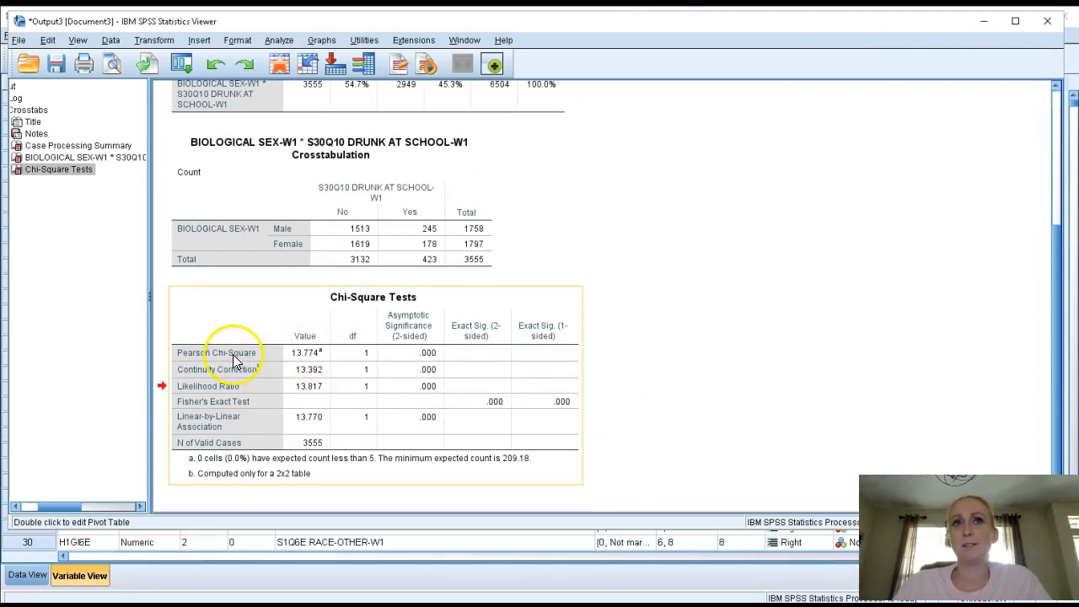
mouse_move(307, 363)
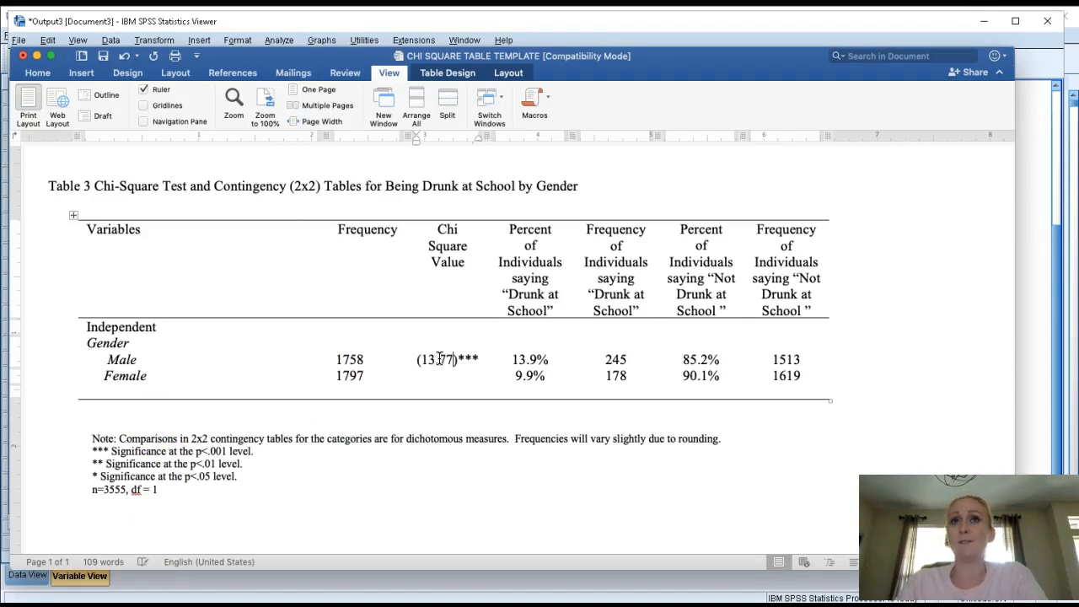
mouse_move(482, 469)
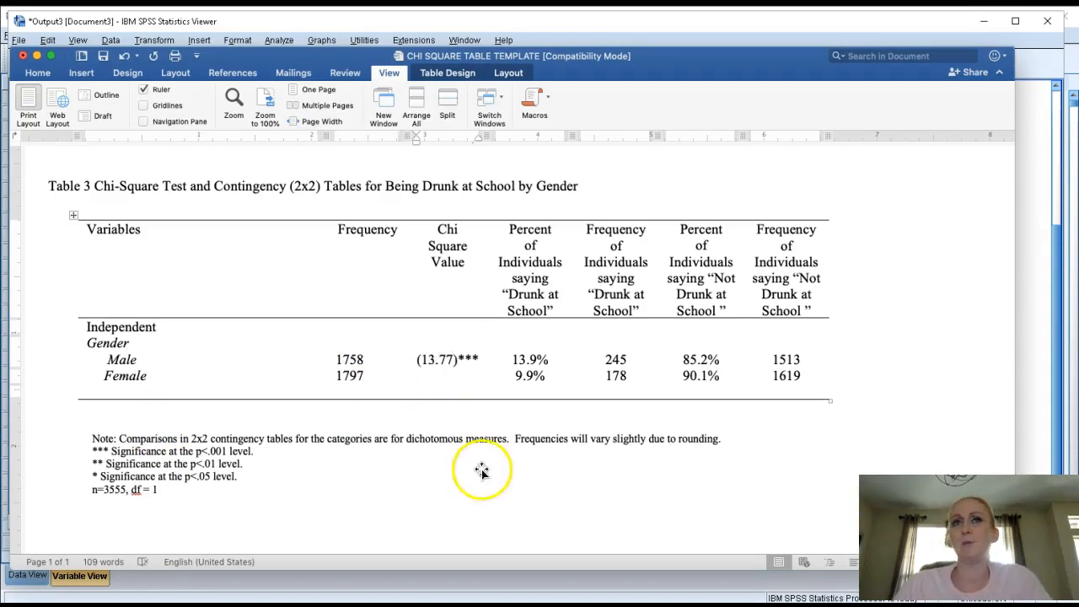
mouse_move(455, 368)
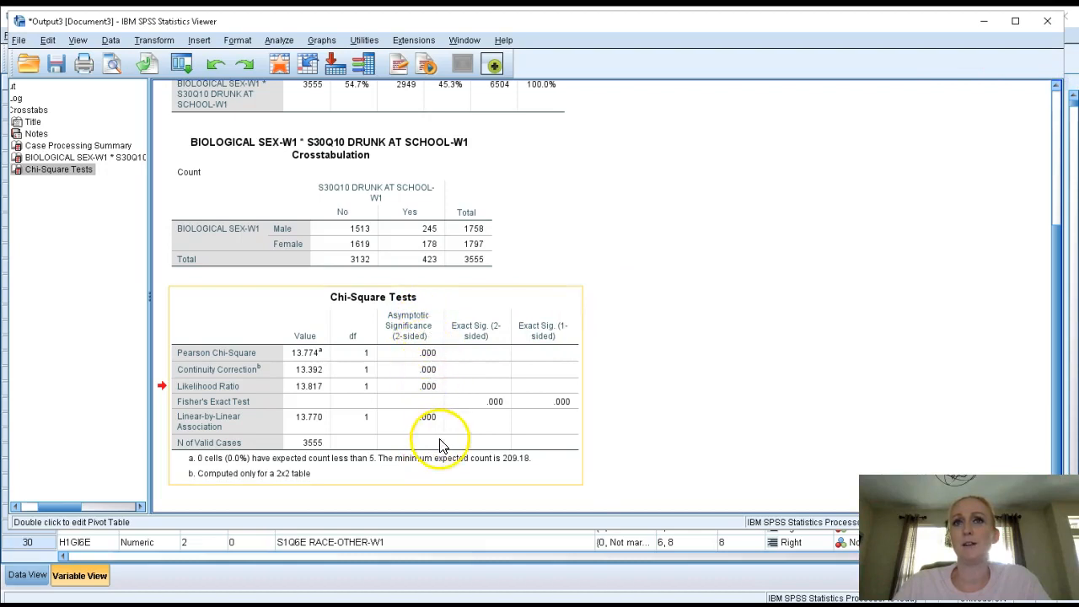
mouse_move(434, 359)
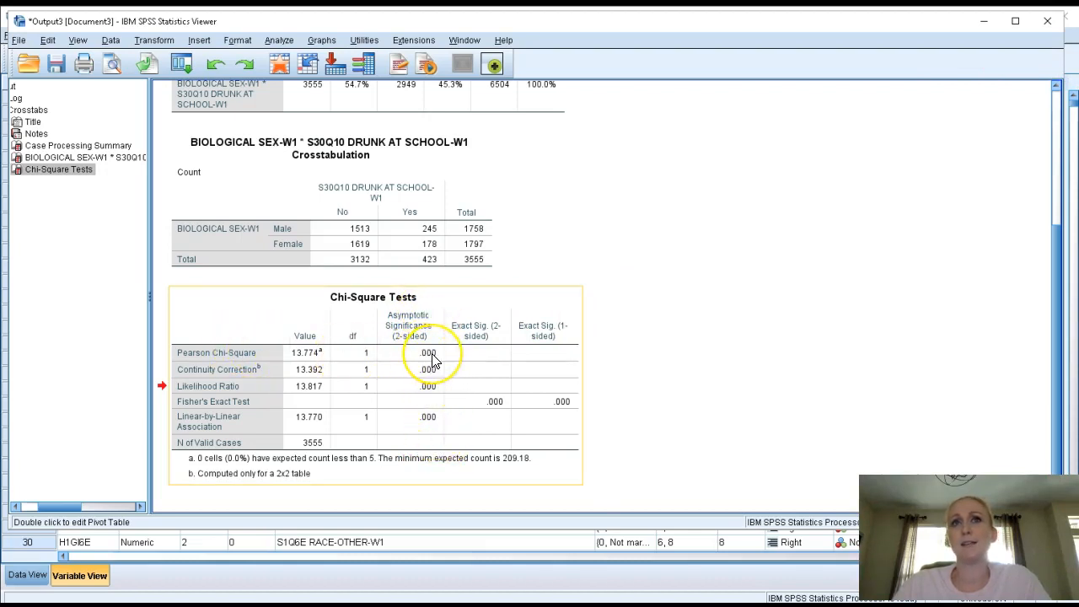
mouse_move(434, 361)
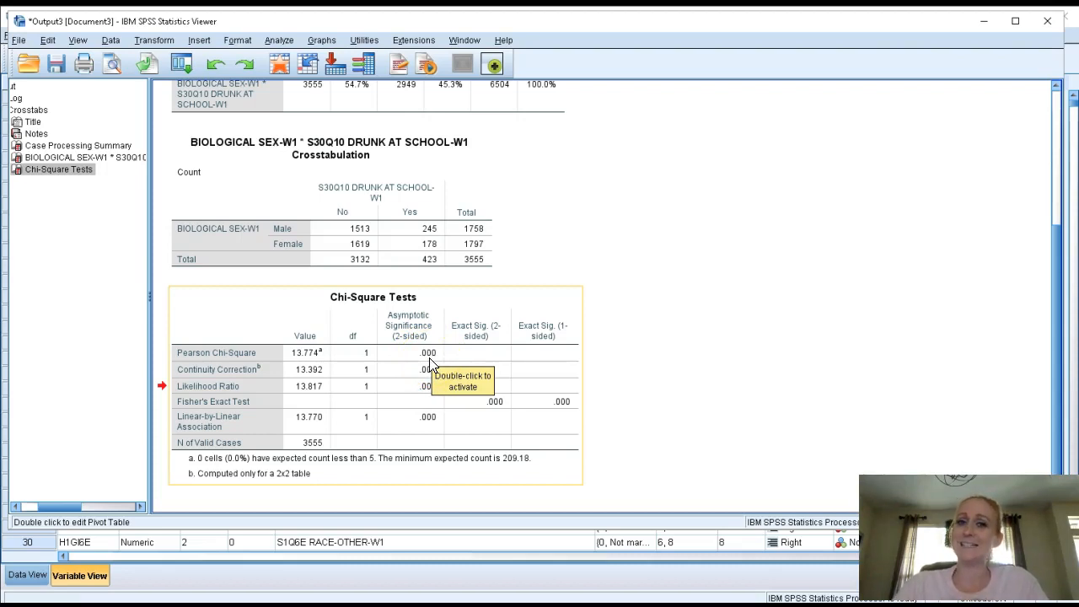
mouse_move(430, 364)
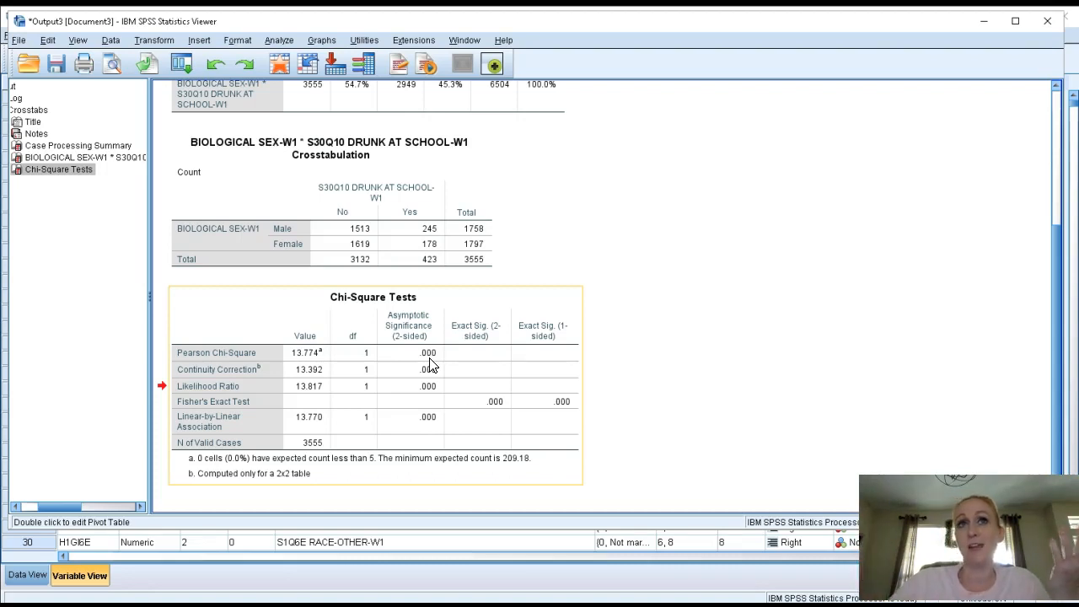
scroll("up", 3)
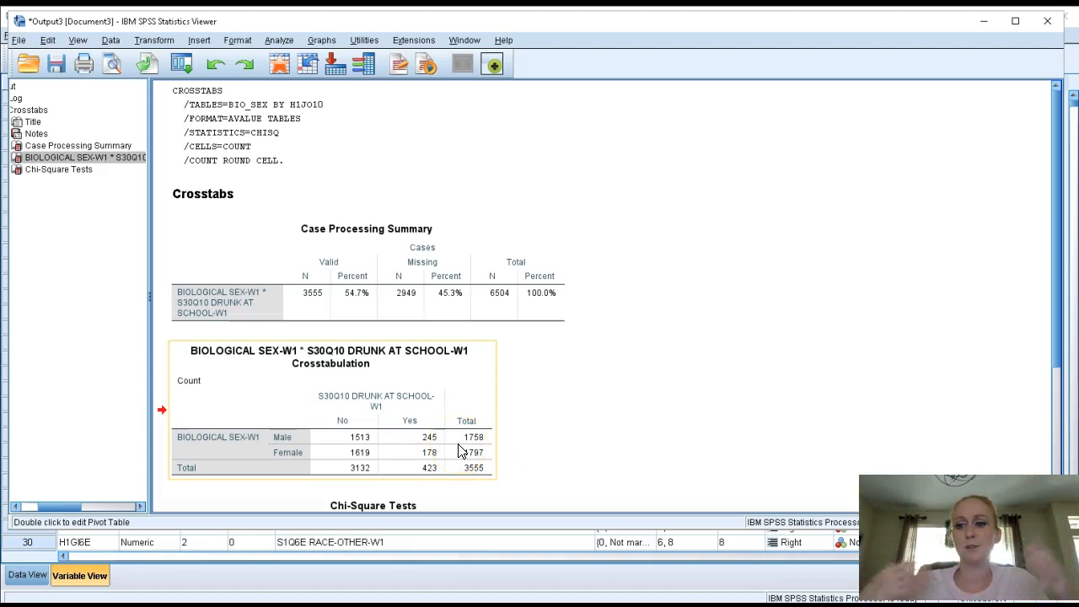
mouse_move(461, 449)
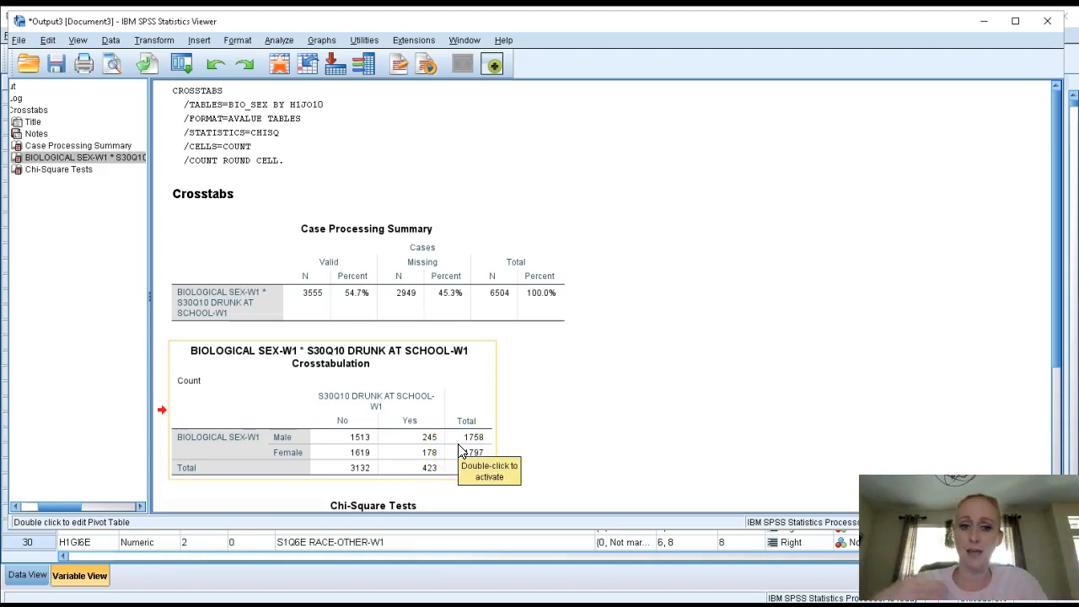
mouse_move(459, 449)
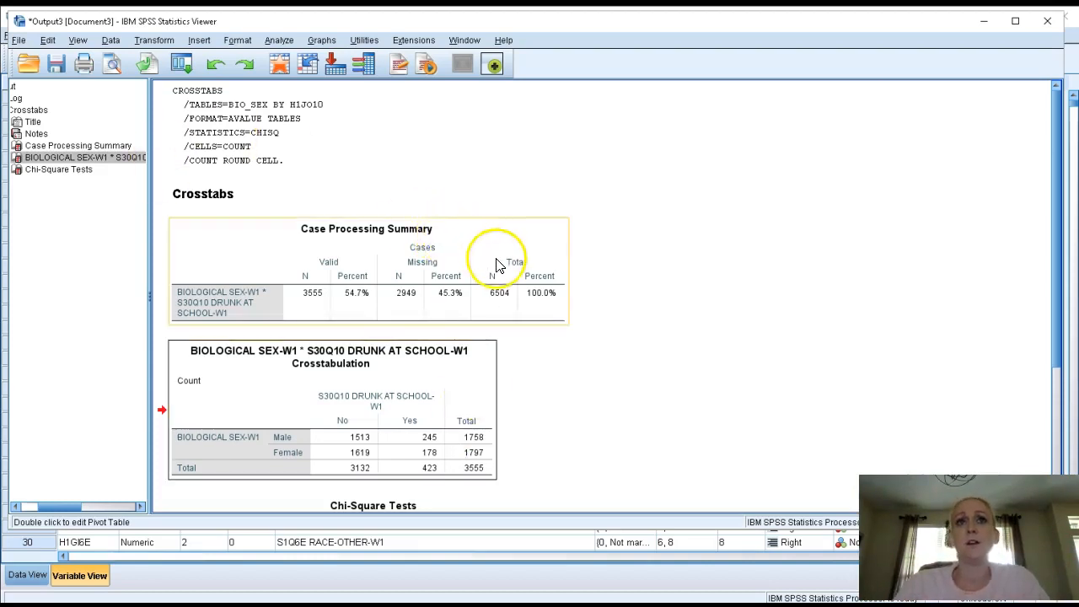
scroll("down", 3)
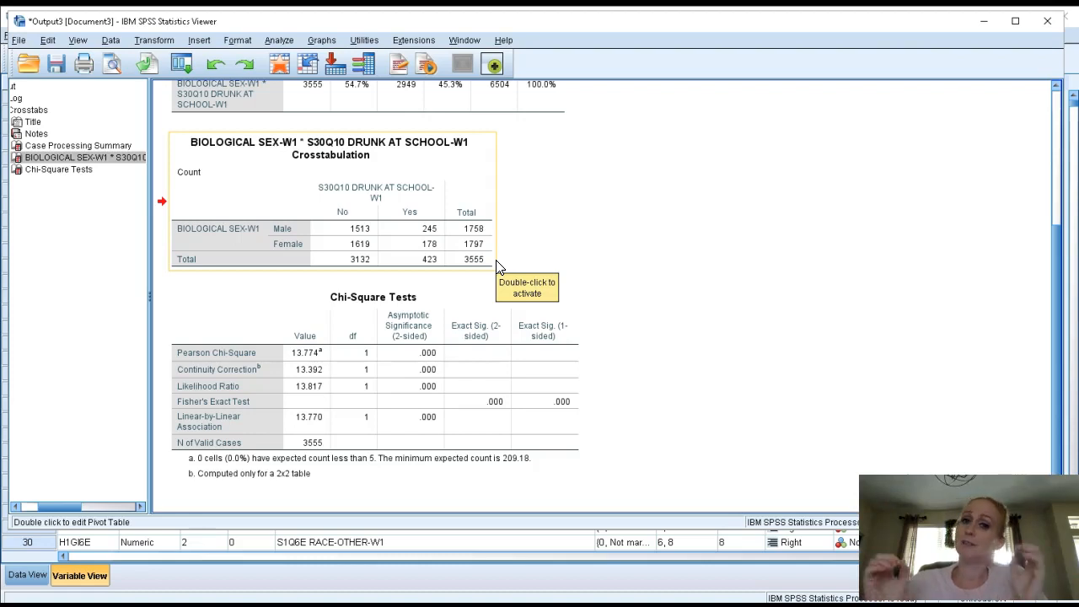
mouse_move(497, 268)
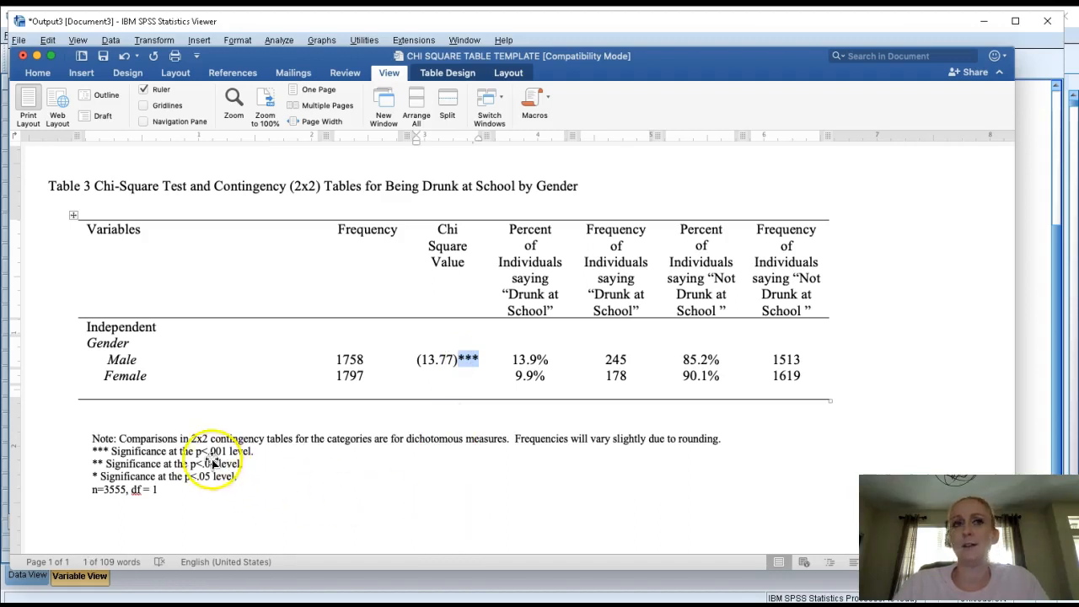
left_click(211, 463)
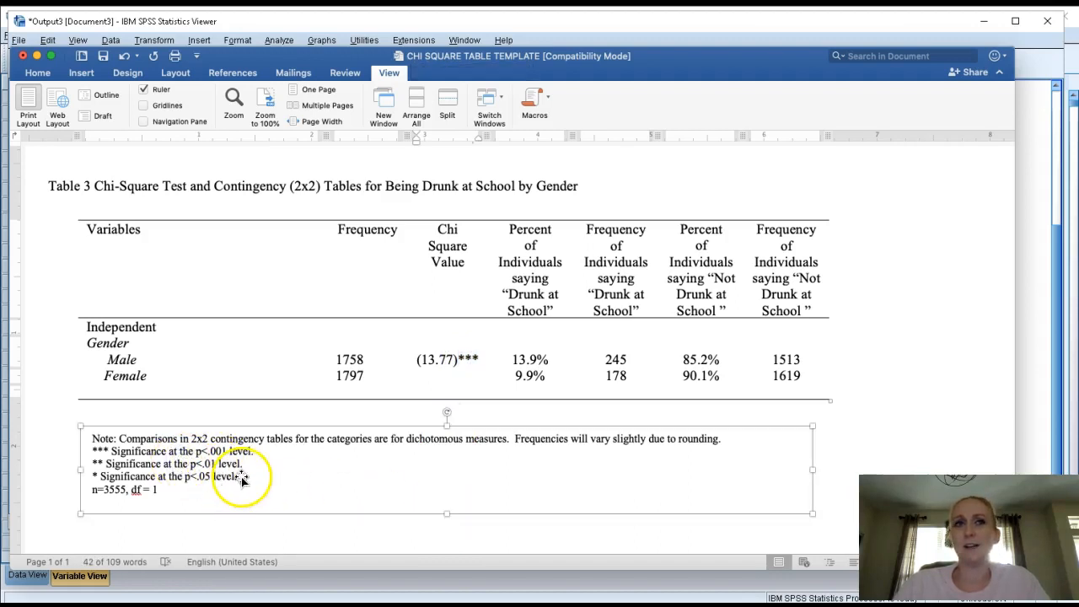
left_click(241, 477)
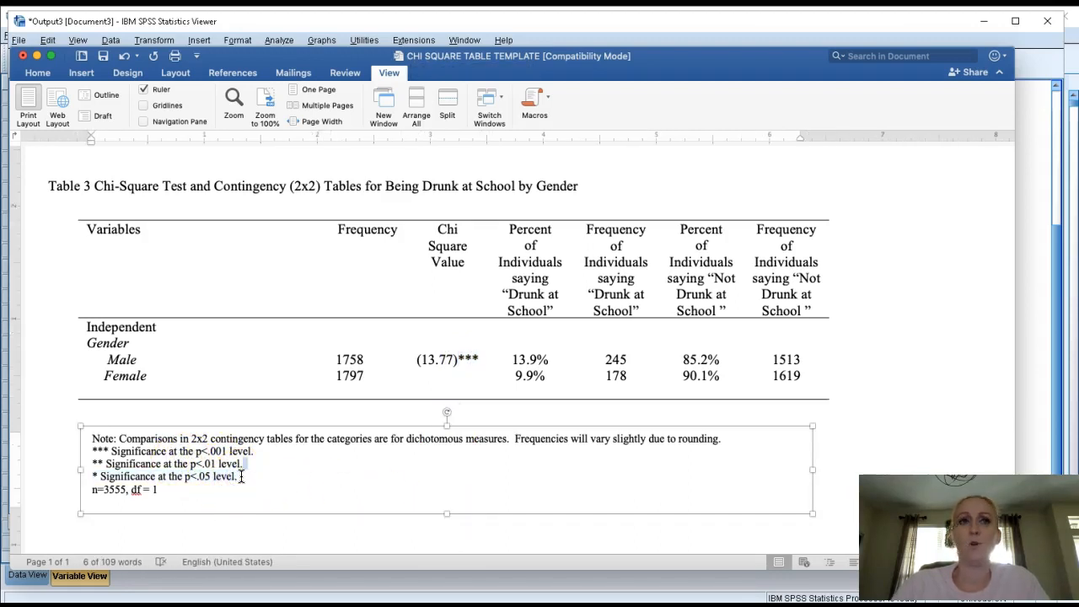
left_click_drag(91, 439, 251, 464)
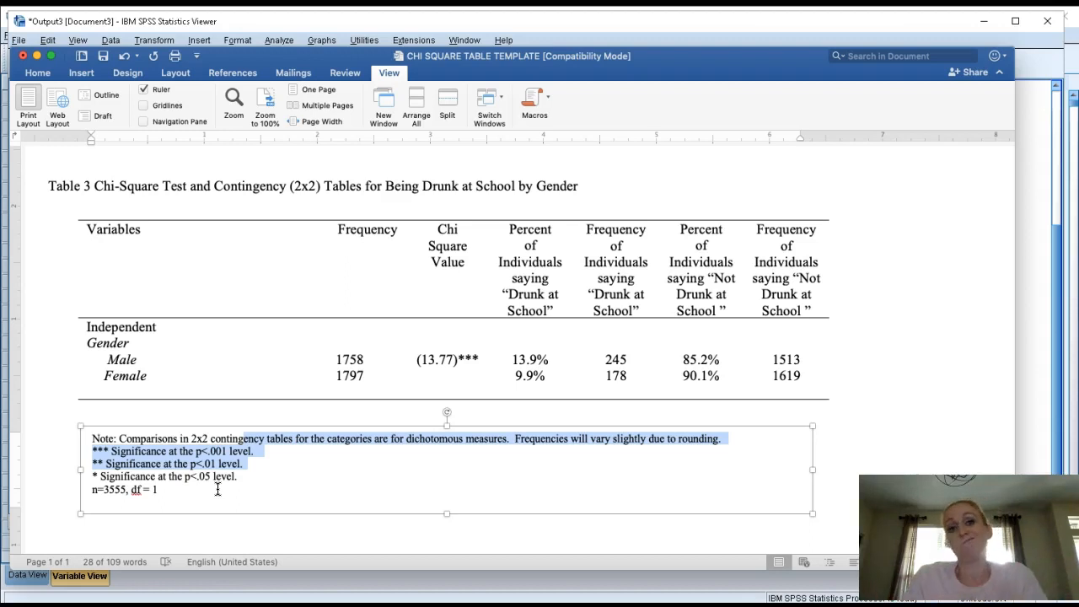
left_click(442, 364)
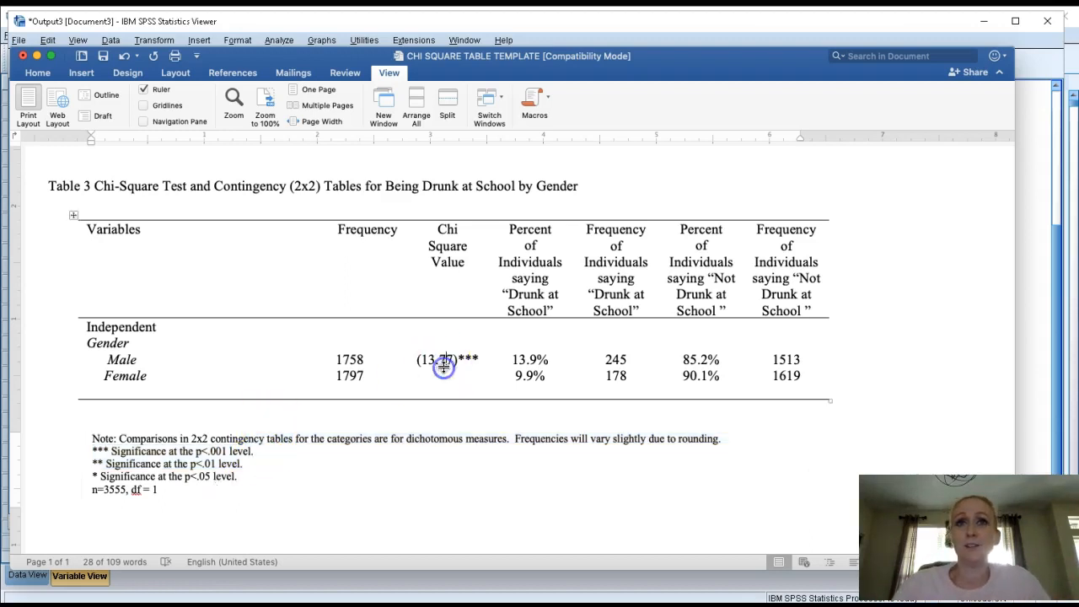